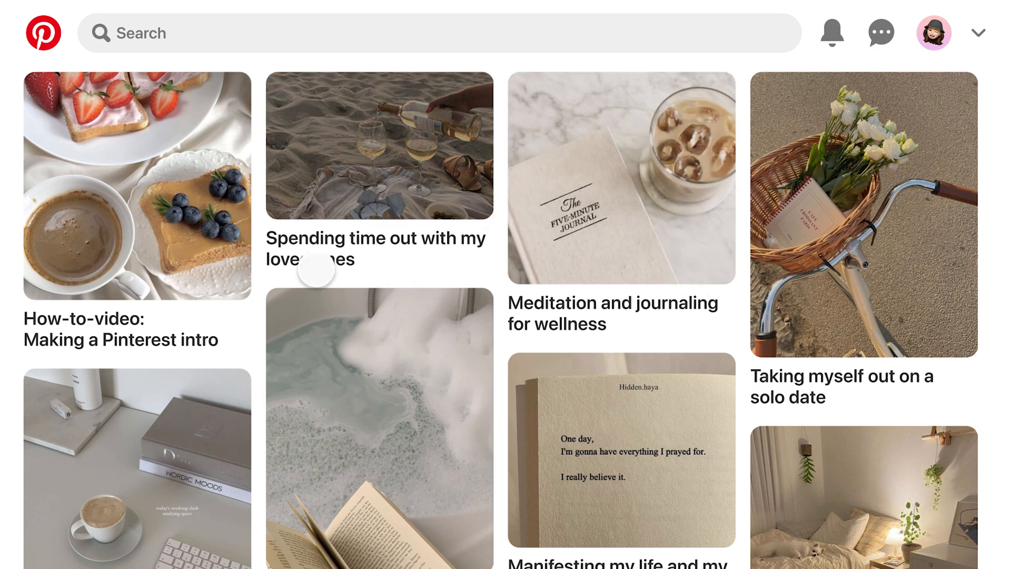
Add the 01-intro clip to the timeline and match the project to 1920x1080 29.97fps
{"action": "left_click", "coordinate": [137, 187]}
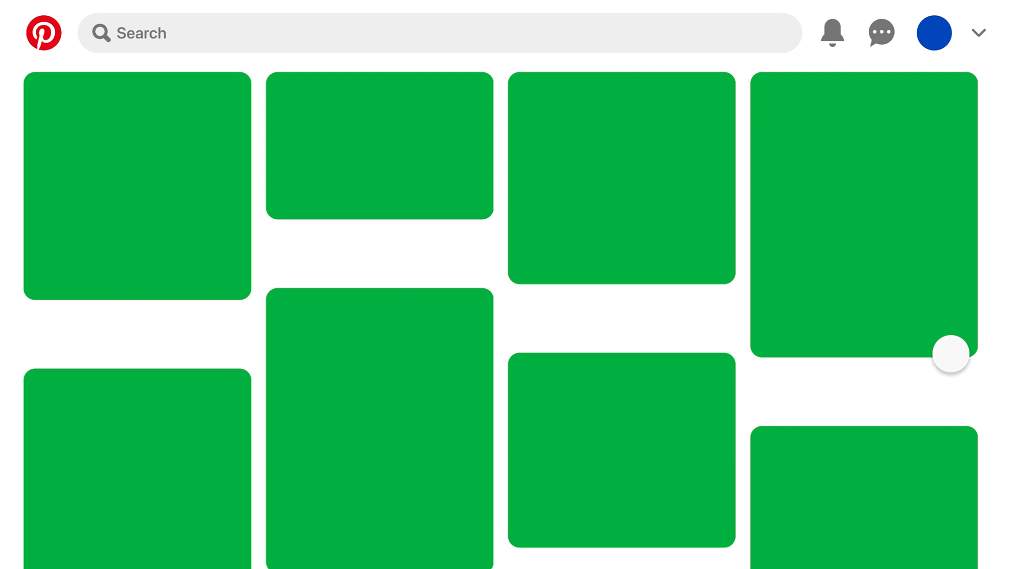
{"action": "mouse_move", "coordinate": [585, 243]}
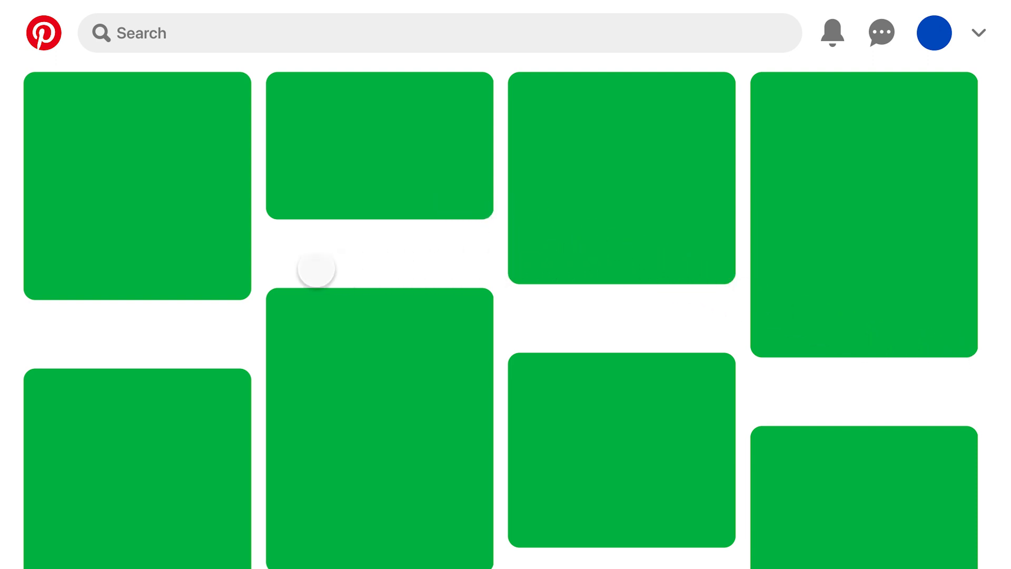
{"action": "left_click", "coordinate": [316, 270]}
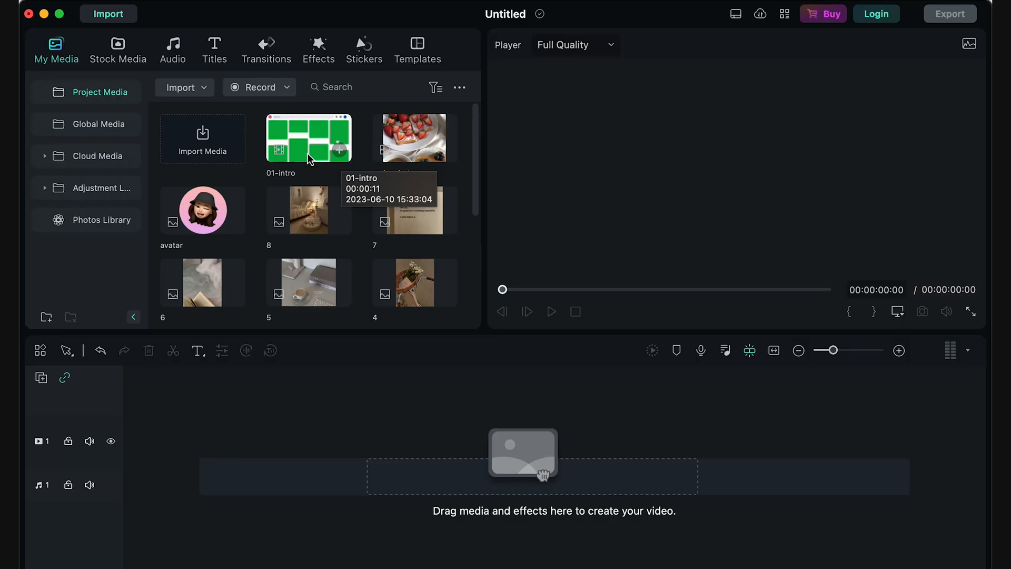
{"action": "left_click_drag", "start_coordinate": [308, 137], "coordinate": [245, 442]}
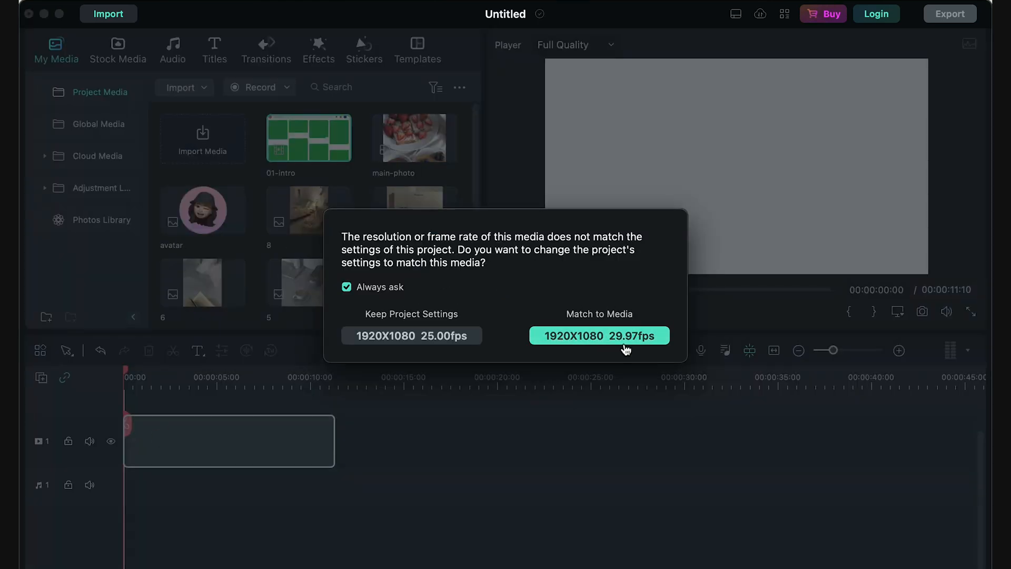
{"action": "left_click", "coordinate": [597, 335]}
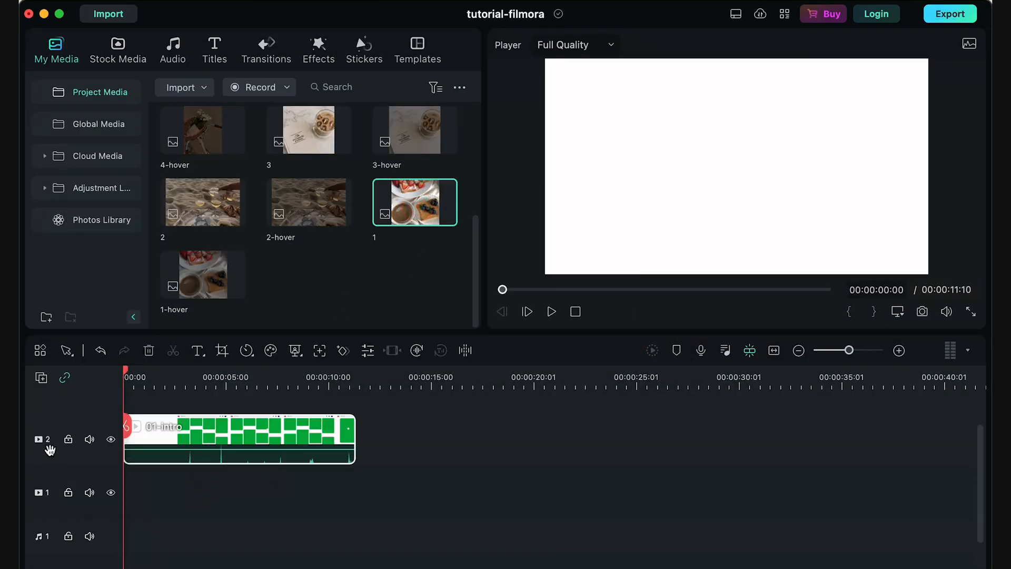
{"action": "mouse_move", "coordinate": [89, 439]}
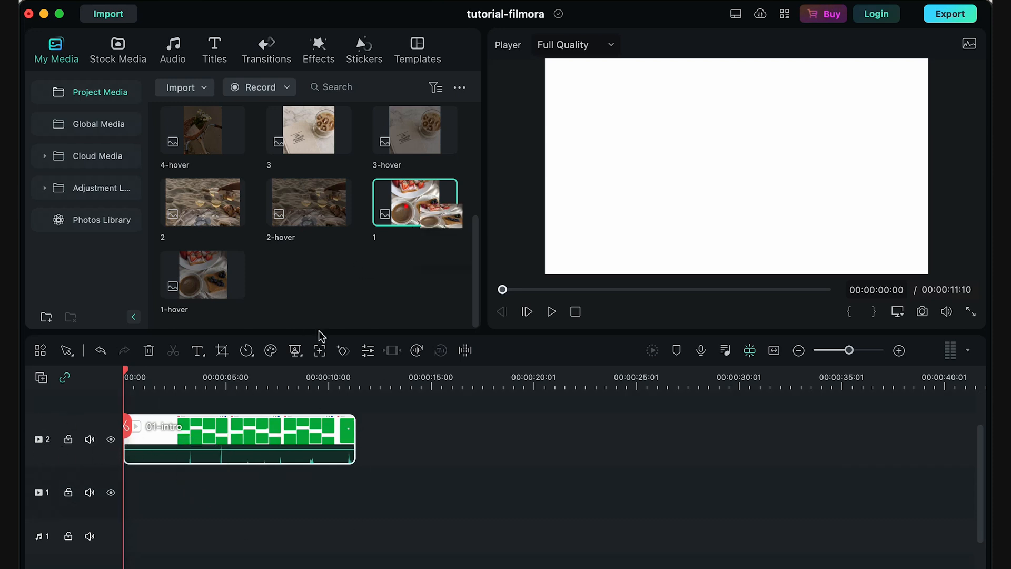
Place photo 1 on video track 1 and step frames to where the pins appear
{"action": "left_click_drag", "start_coordinate": [416, 202], "coordinate": [174, 483]}
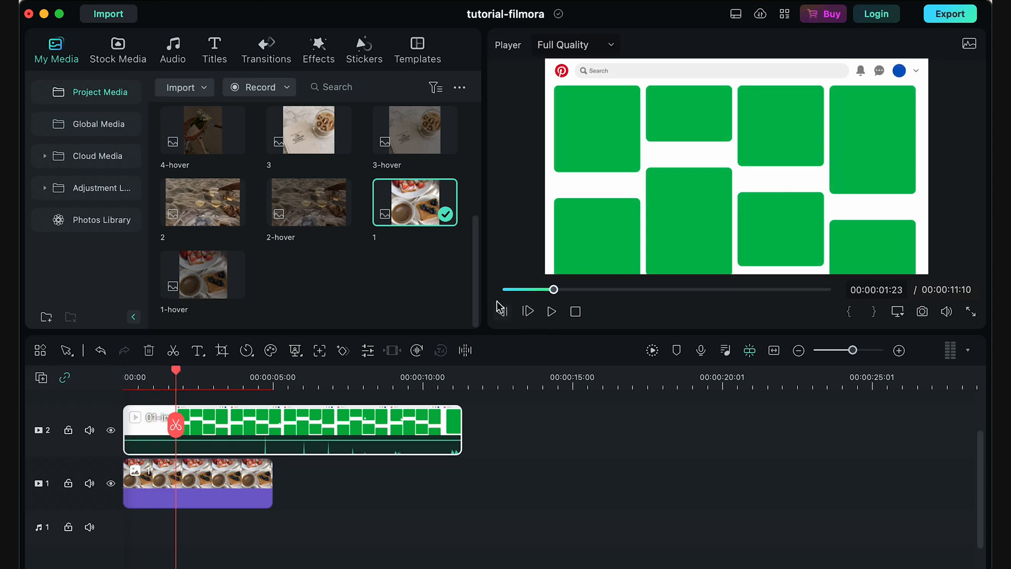
{"action": "mouse_move", "coordinate": [528, 312]}
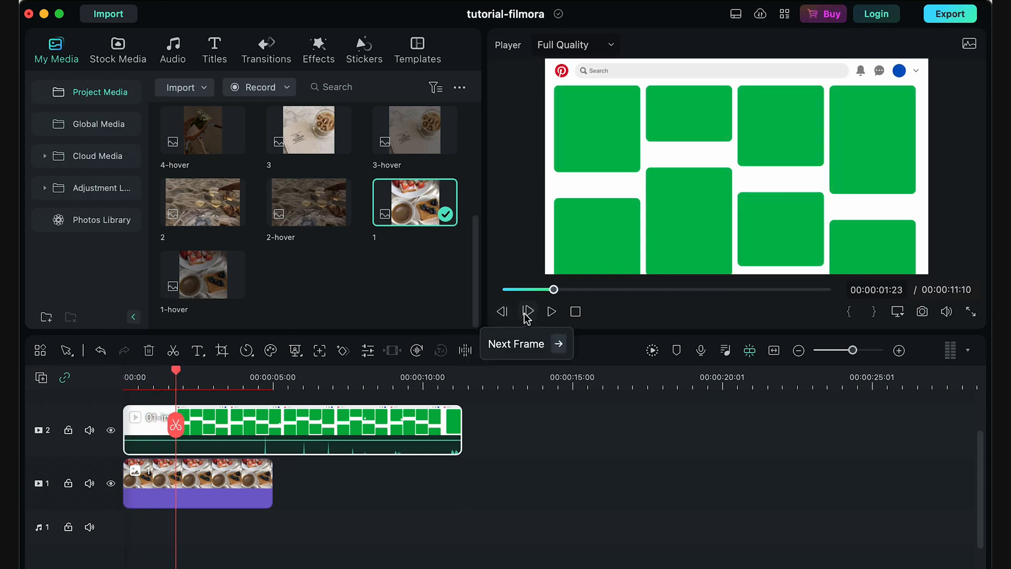
{"action": "left_click", "coordinate": [502, 311]}
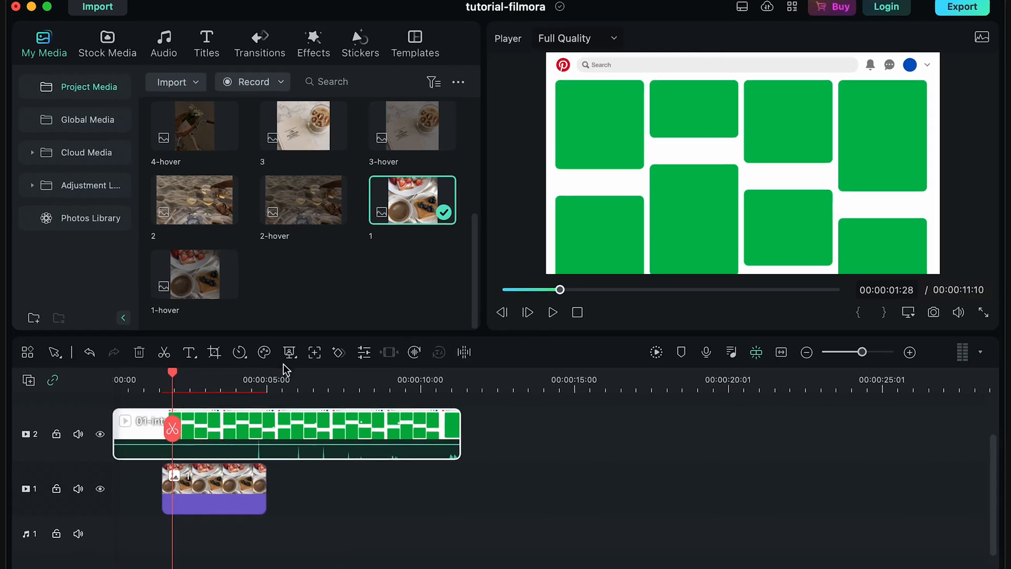
Apply Green Screen keying to the intro clip with an Offset of 10
{"action": "left_click", "coordinate": [264, 352]}
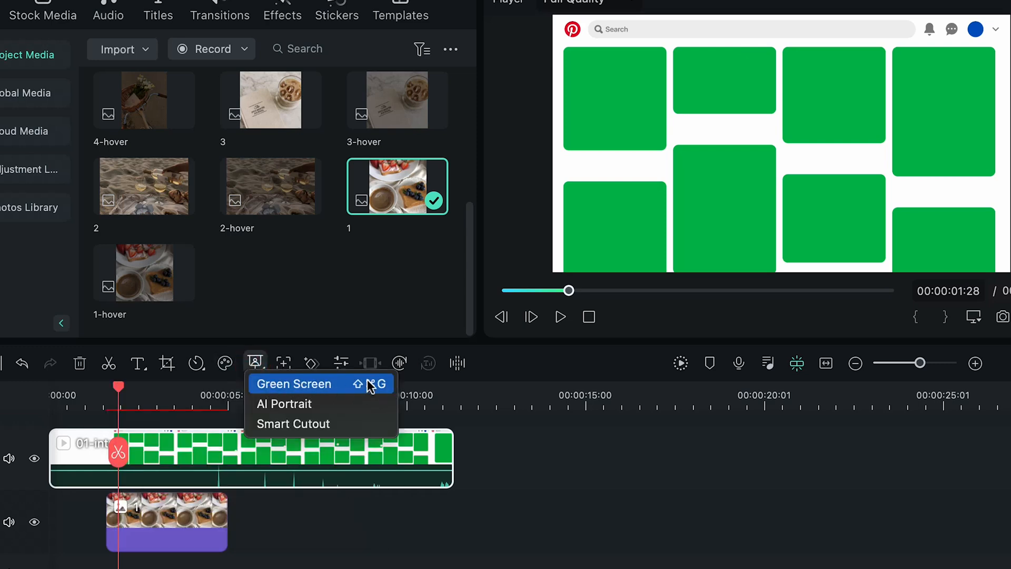
{"action": "left_click", "coordinate": [293, 383]}
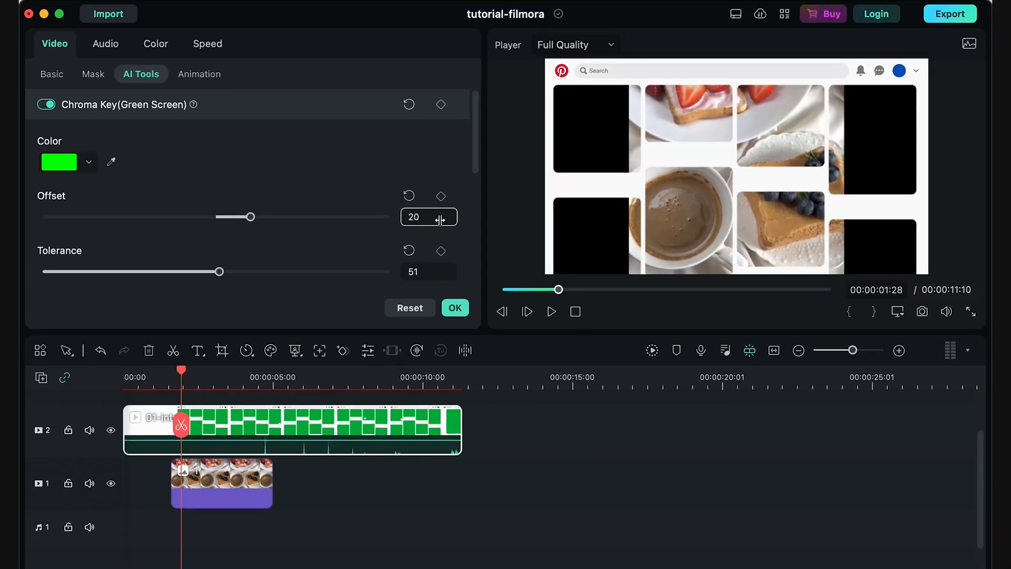
{"action": "triple_click", "coordinate": [413, 216]}
{"action": "type", "text": "10"}
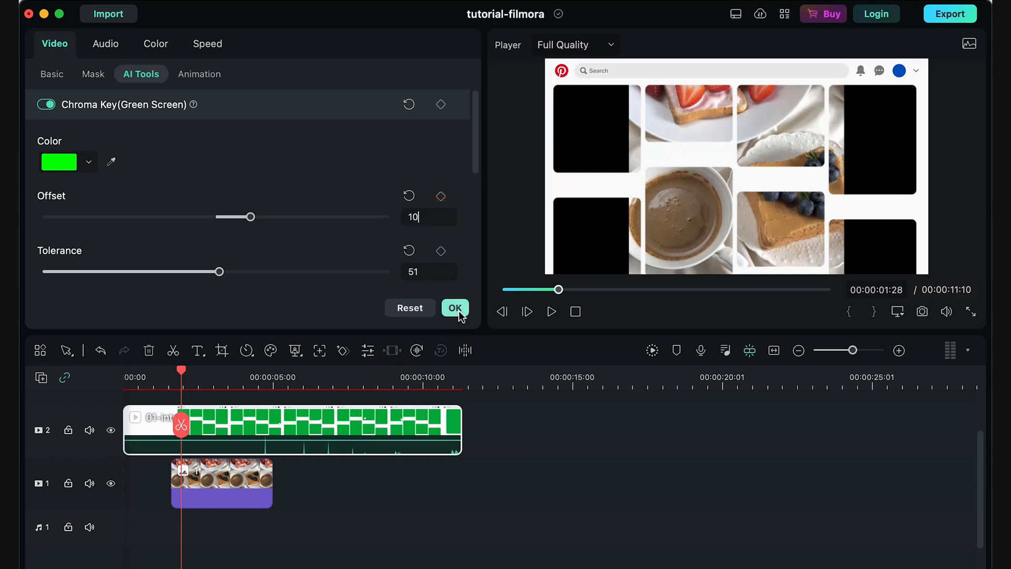
{"action": "left_click", "coordinate": [455, 307]}
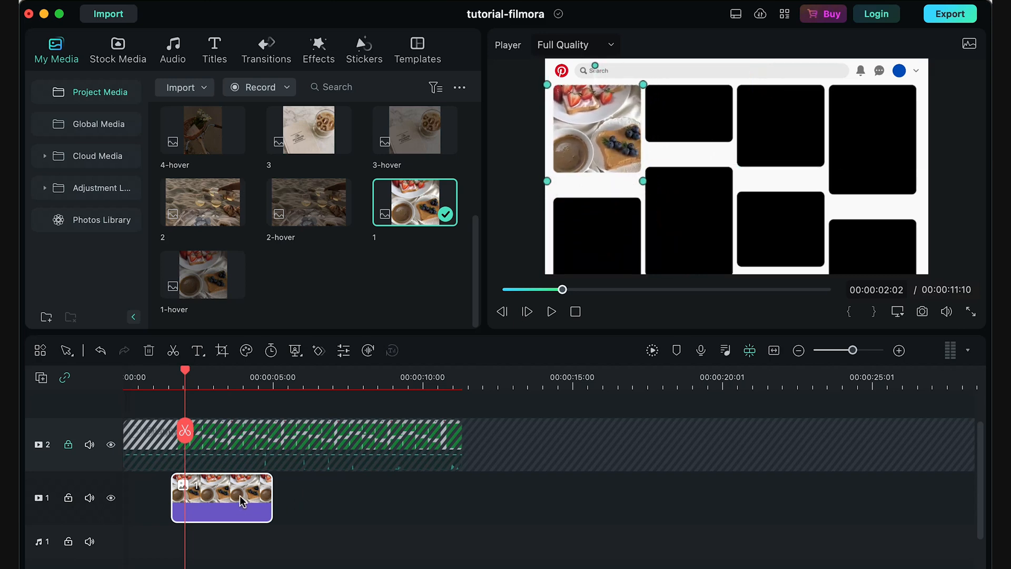
{"action": "double_click", "coordinate": [221, 497]}
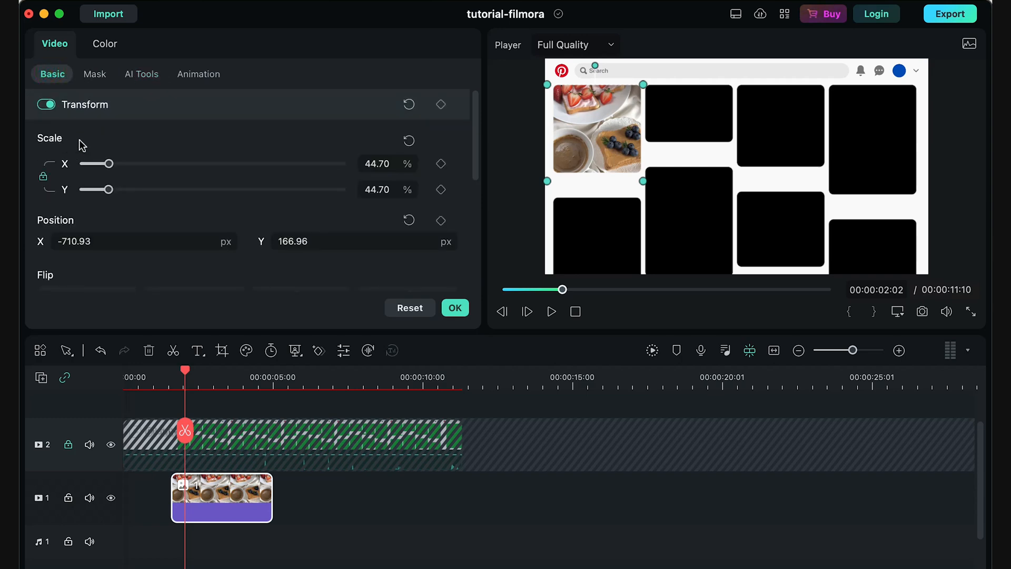
{"action": "left_click", "coordinate": [377, 163]}
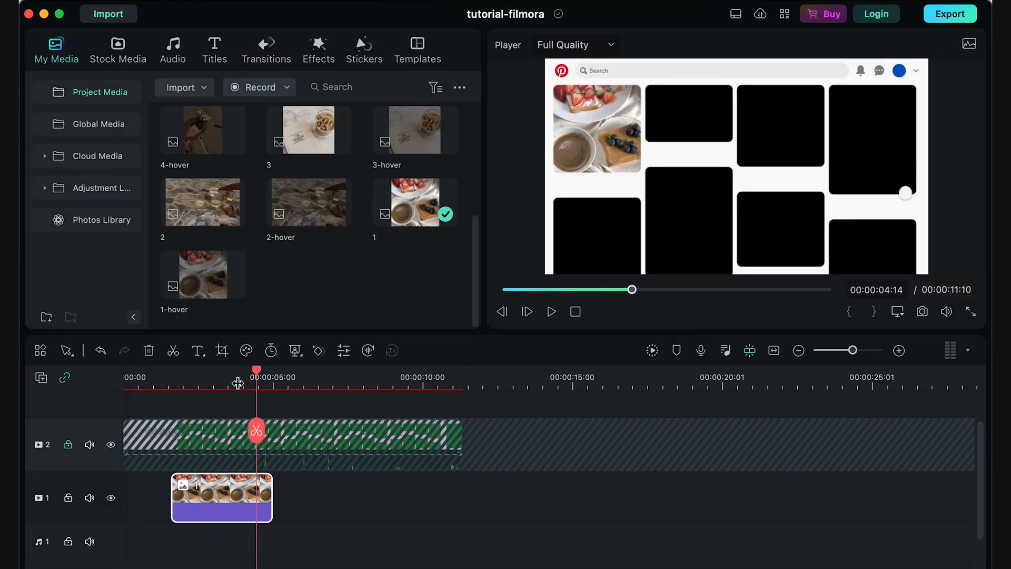
Fit photos 2–8 into their green pin slots, each on a separate track
{"action": "left_click", "coordinate": [551, 311]}
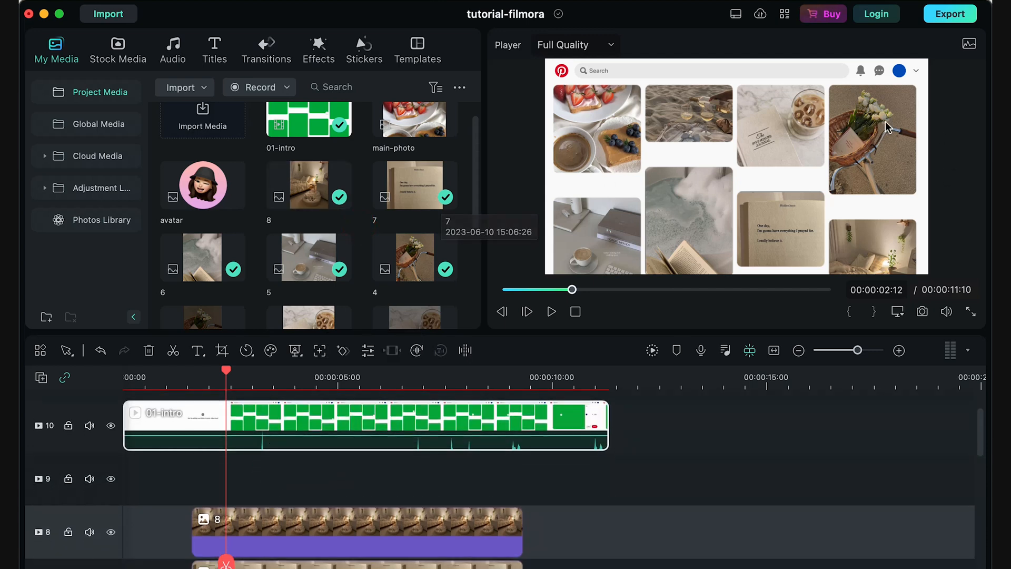
Add the 4-hover photo on track 9 at Scale 53%, X 676.20, as a short overlay
{"action": "scroll", "scroll_direction": "down", "scroll_amount": 3}
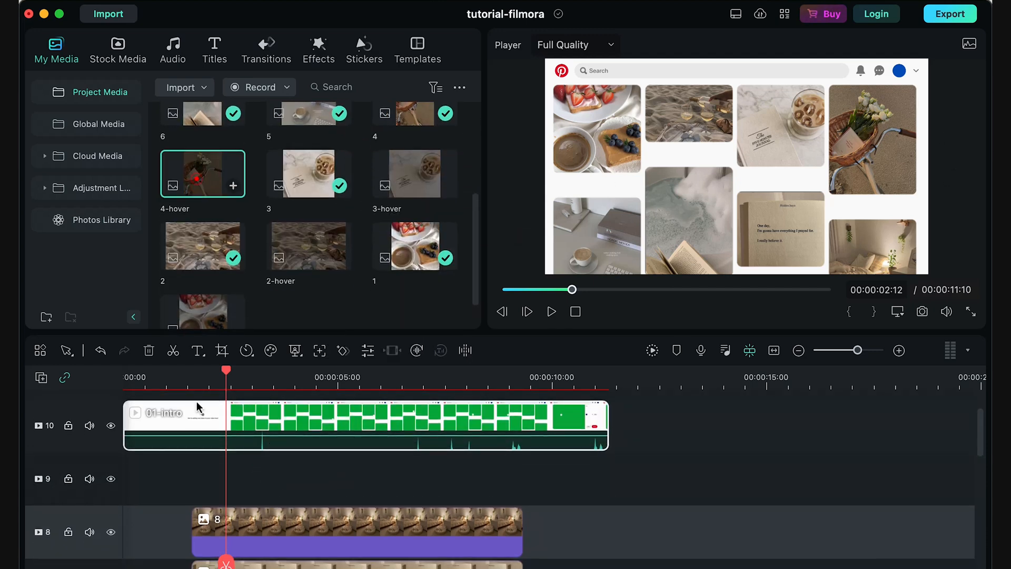
{"action": "left_click_drag", "start_coordinate": [202, 172], "coordinate": [333, 479]}
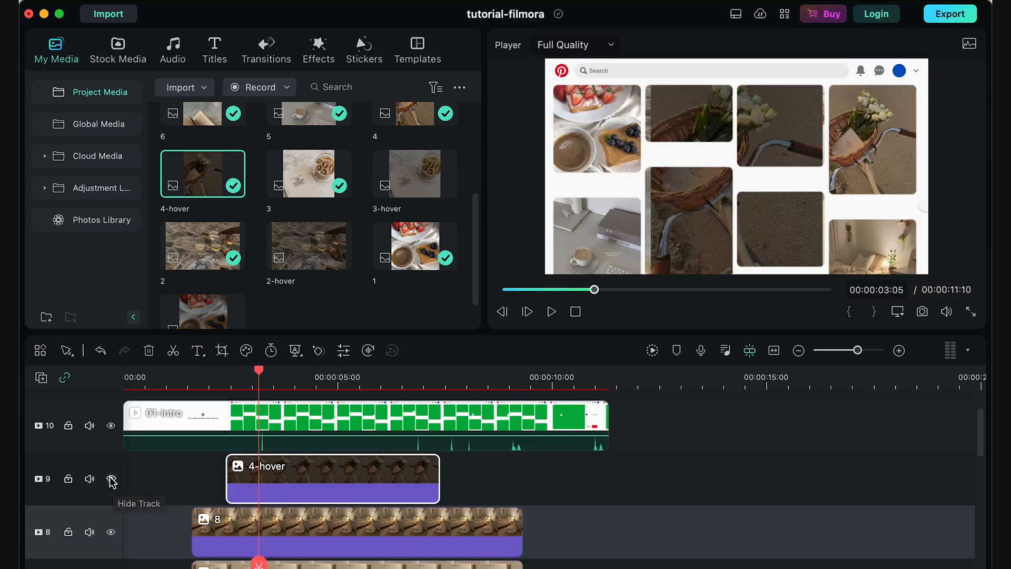
{"action": "left_click", "coordinate": [110, 479]}
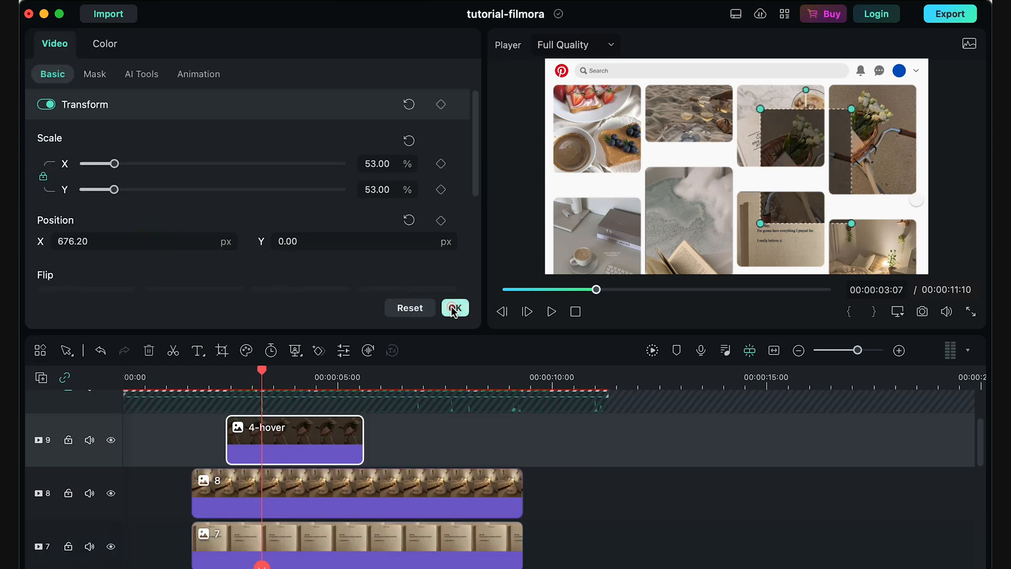
{"action": "left_click", "coordinate": [455, 307]}
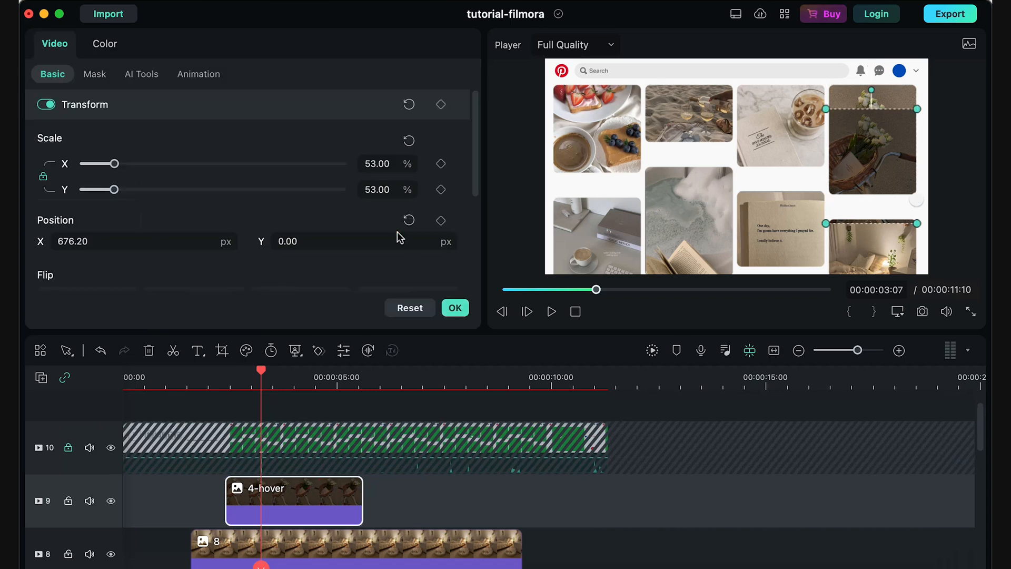
{"action": "left_click", "coordinate": [56, 49]}
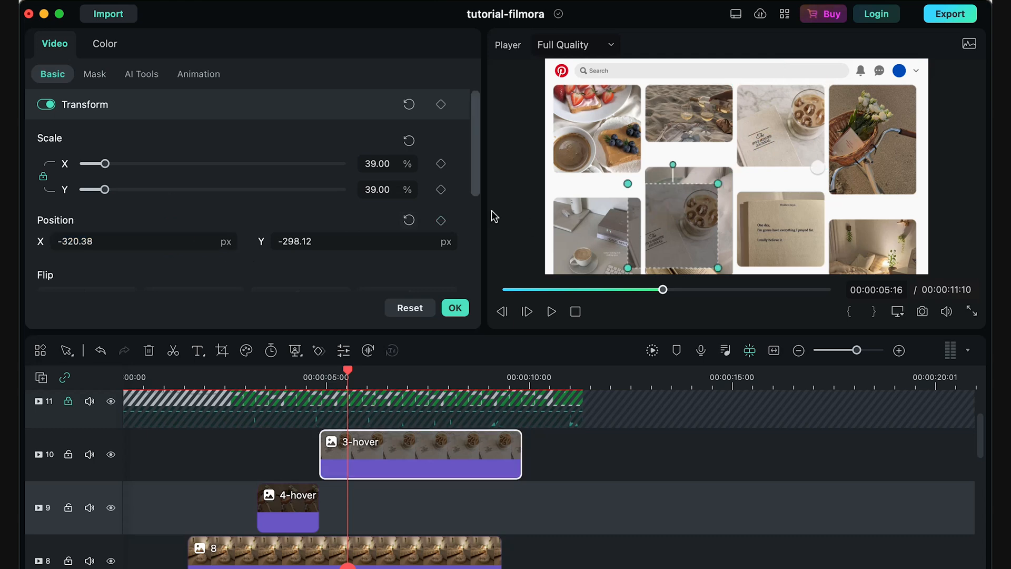
Duplicate the 3-hover clip and move the playhead to about six seconds
{"action": "left_click", "coordinate": [362, 241]}
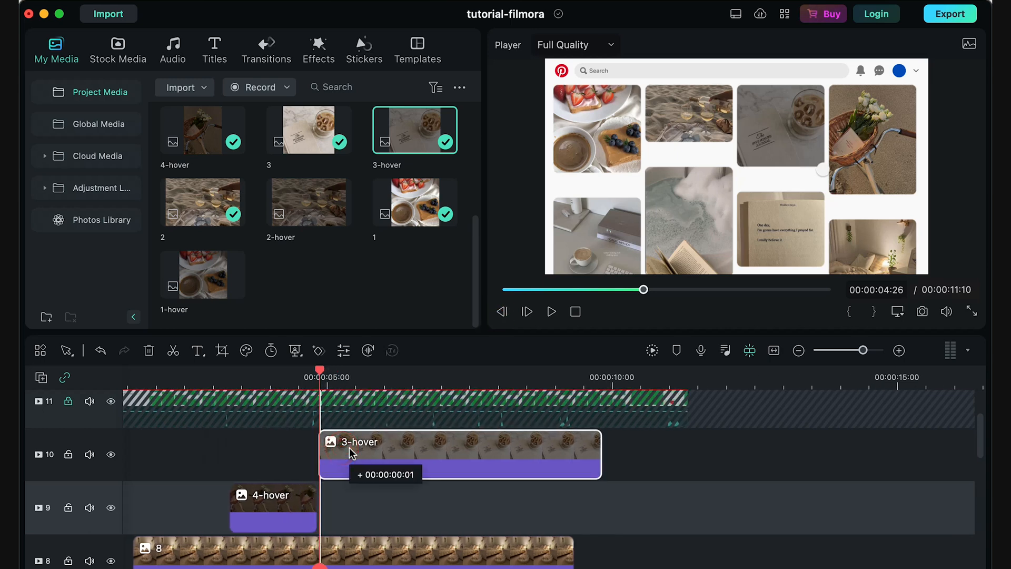
{"action": "left_click", "coordinate": [550, 311]}
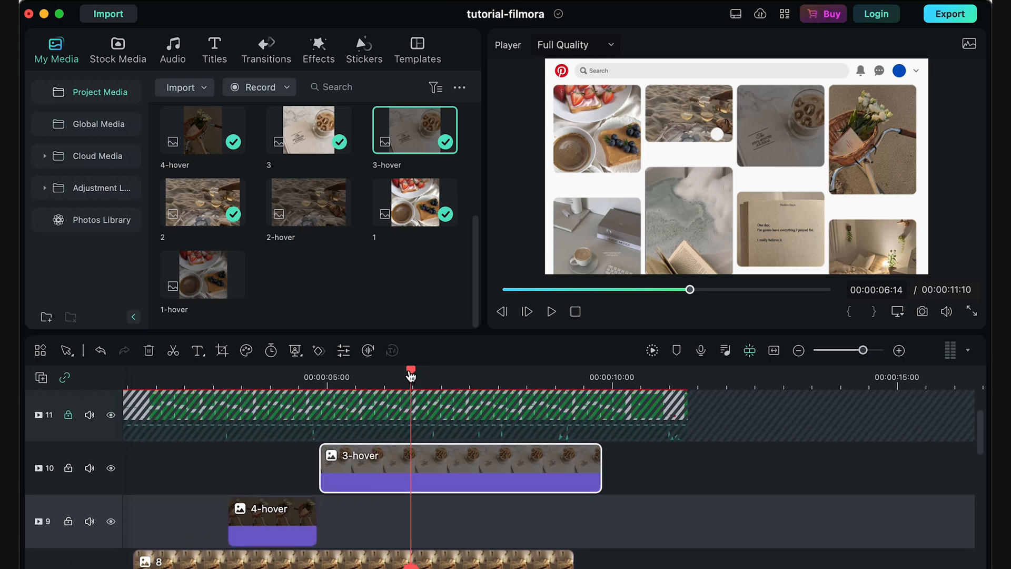
{"action": "left_click_drag", "start_coordinate": [411, 373], "coordinate": [387, 373]}
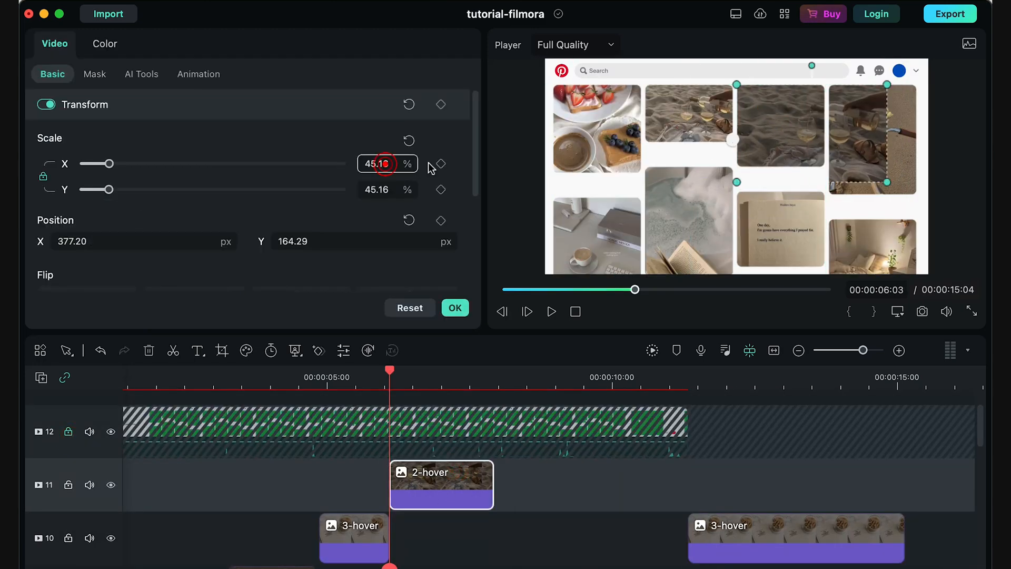
{"action": "left_click", "coordinate": [56, 50]}
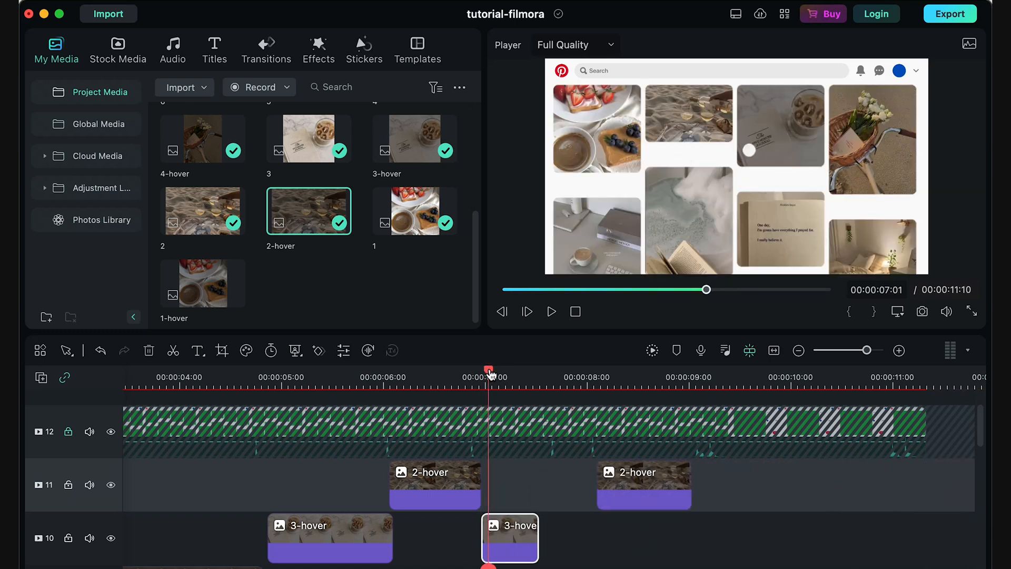
{"action": "left_click", "coordinate": [526, 311]}
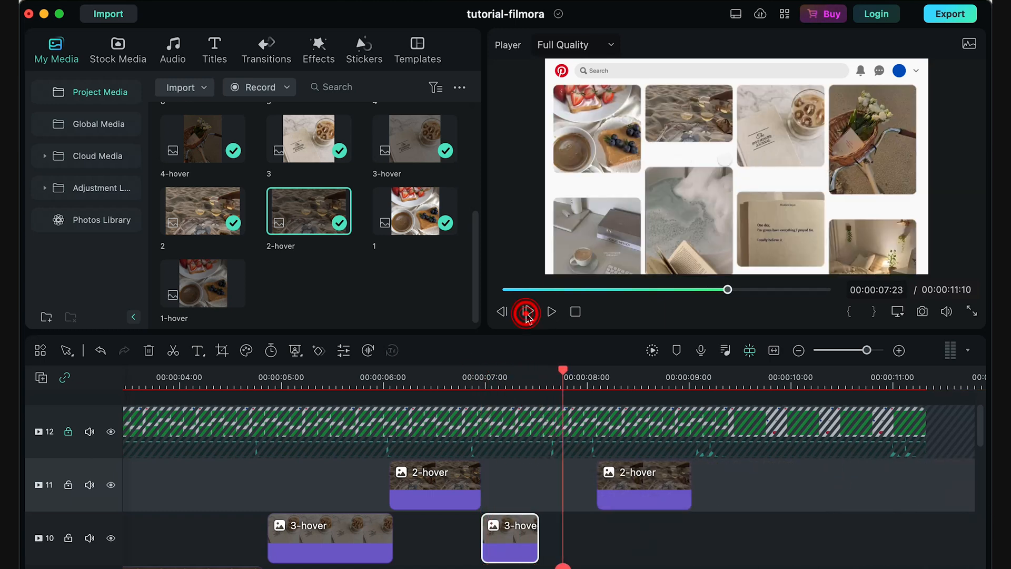
{"action": "left_click_drag", "start_coordinate": [644, 485], "coordinate": [623, 485]}
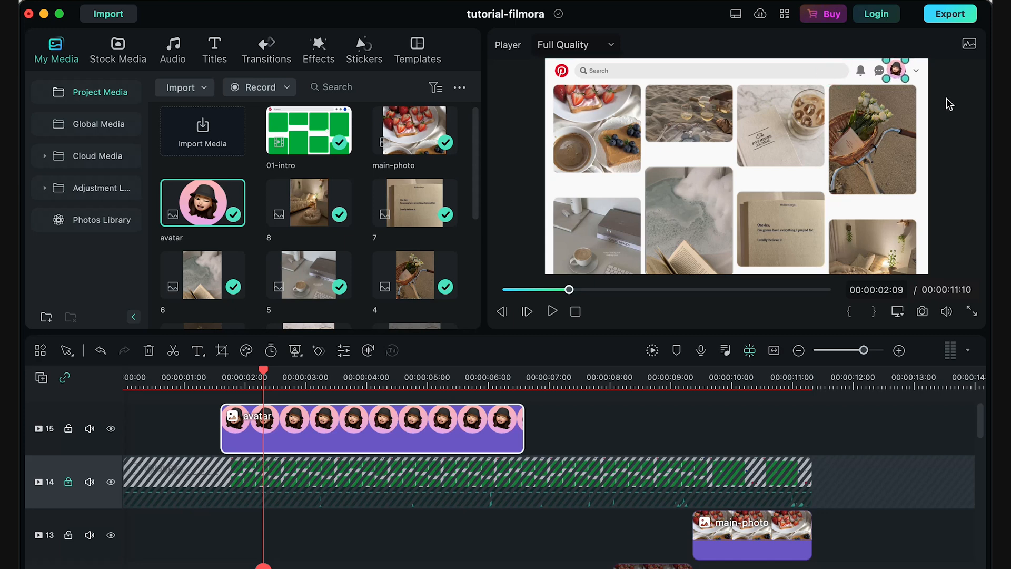
Stretch the avatar clip on track 15 out to 00:00:10:13
{"action": "left_click", "coordinate": [897, 311]}
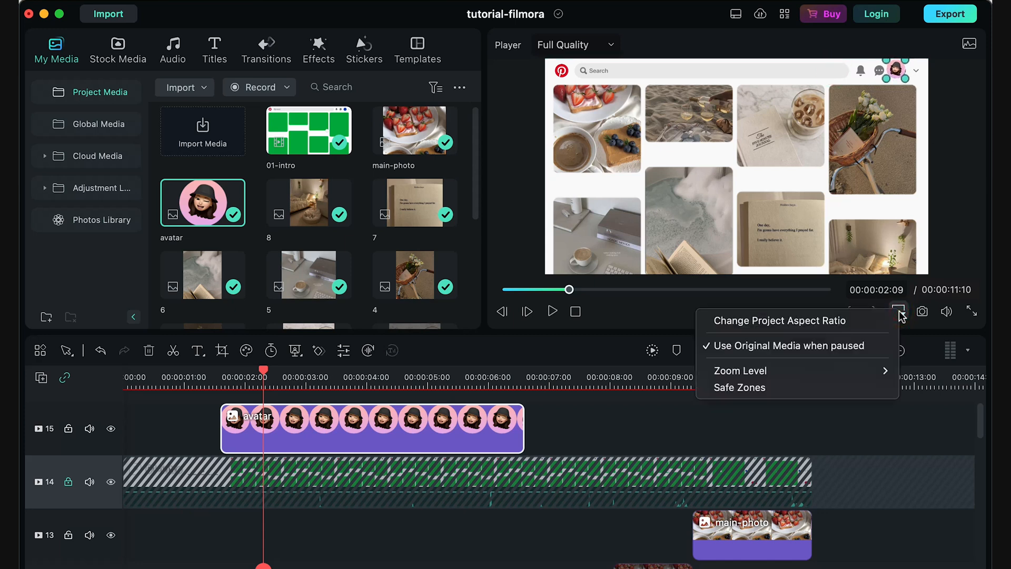
{"action": "left_click", "coordinate": [739, 370]}
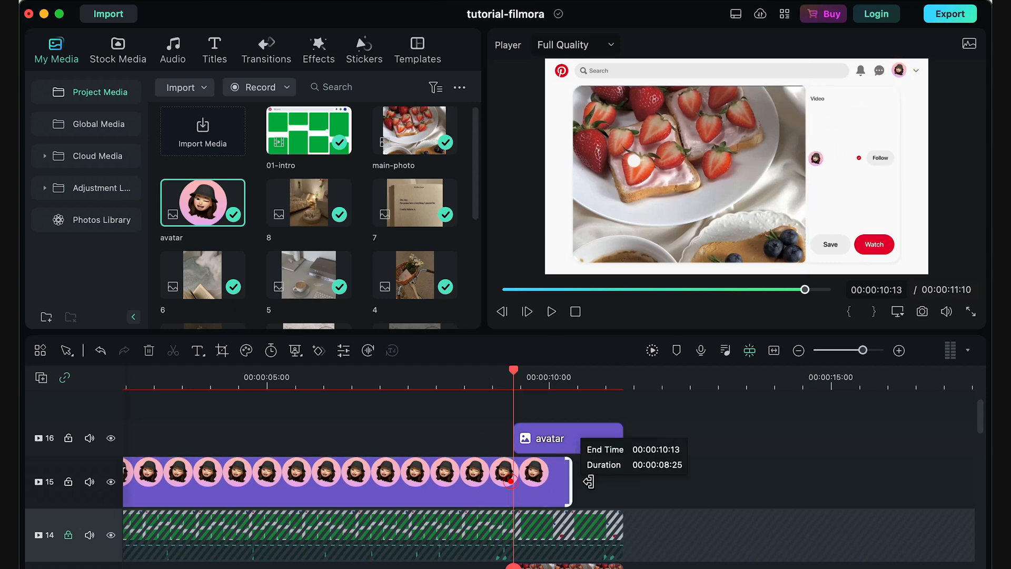
{"action": "left_click", "coordinate": [535, 376]}
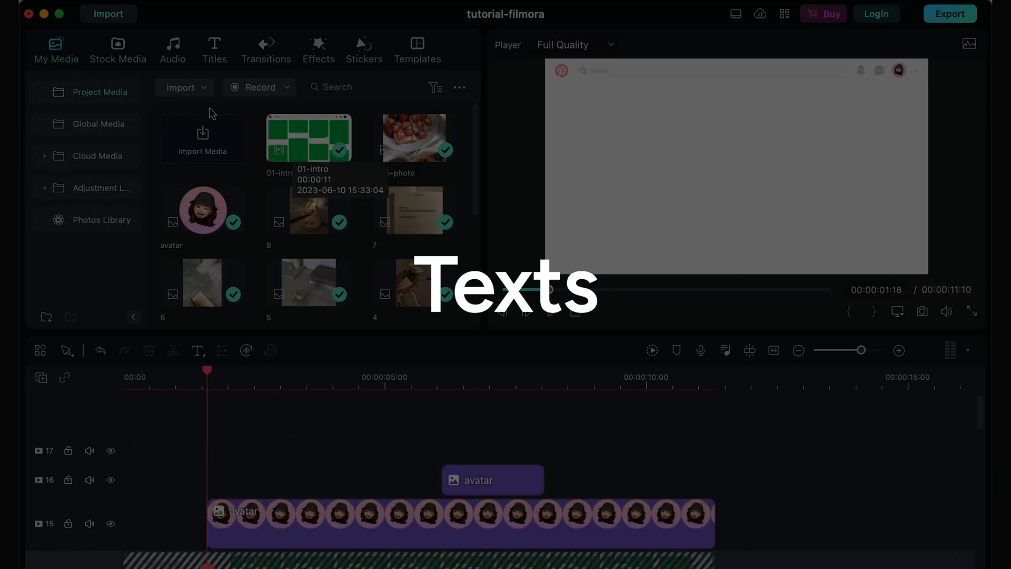
Put the Basic 6 title on track 18 and open its text settings
{"action": "left_click", "coordinate": [215, 49]}
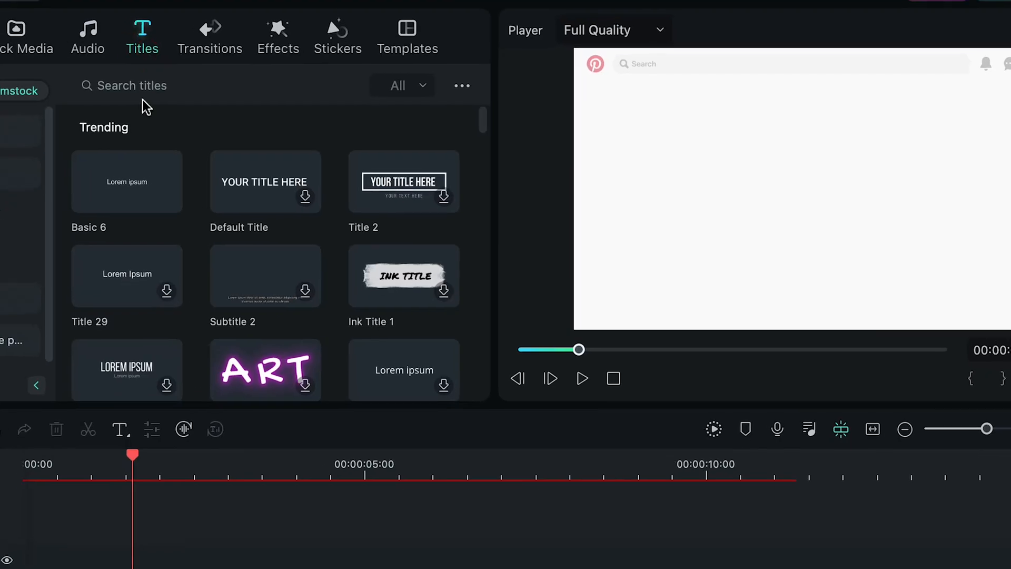
{"action": "left_click", "coordinate": [126, 181]}
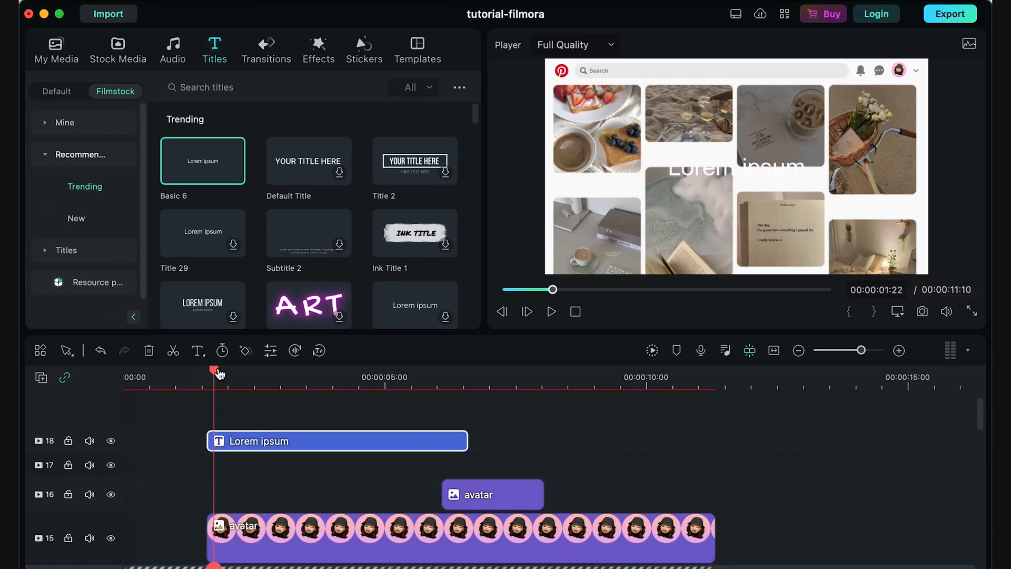
{"action": "left_click", "coordinate": [501, 311]}
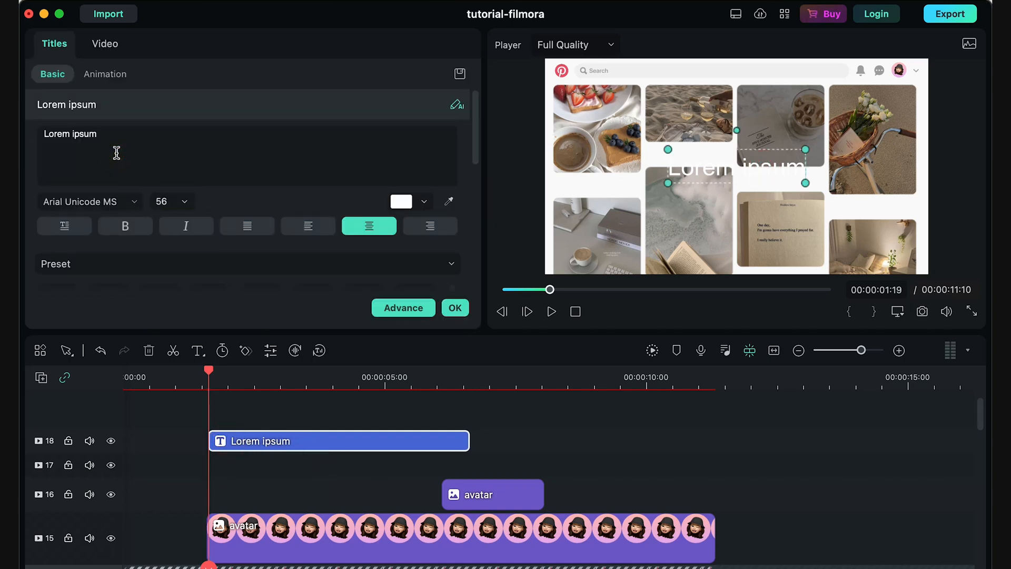
Caption the breakfast photo 'Romantising my breakfast' in bold General Sans Medium
{"action": "type", "text": "Romantising my breakfast"}
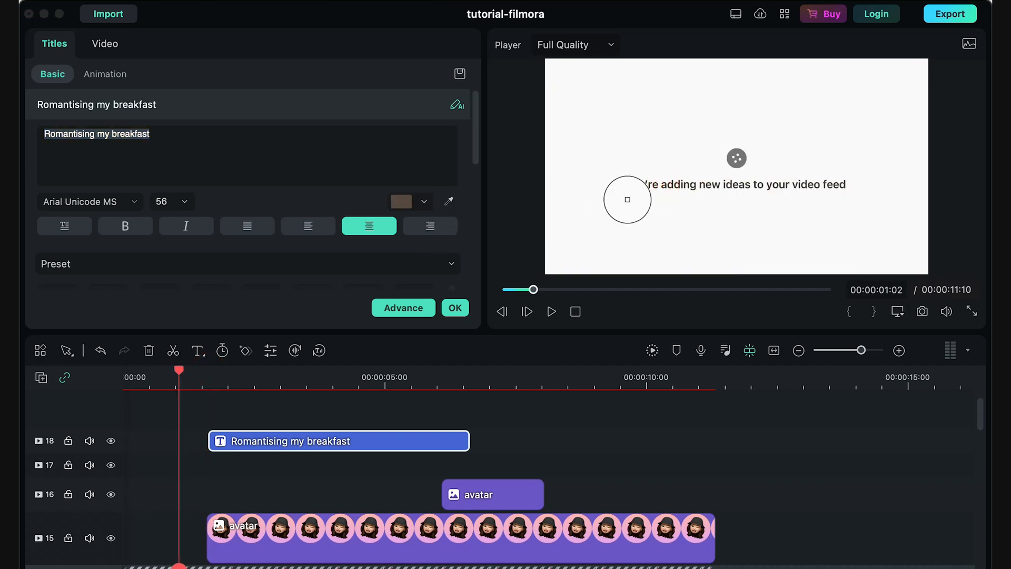
{"action": "left_click", "coordinate": [400, 201]}
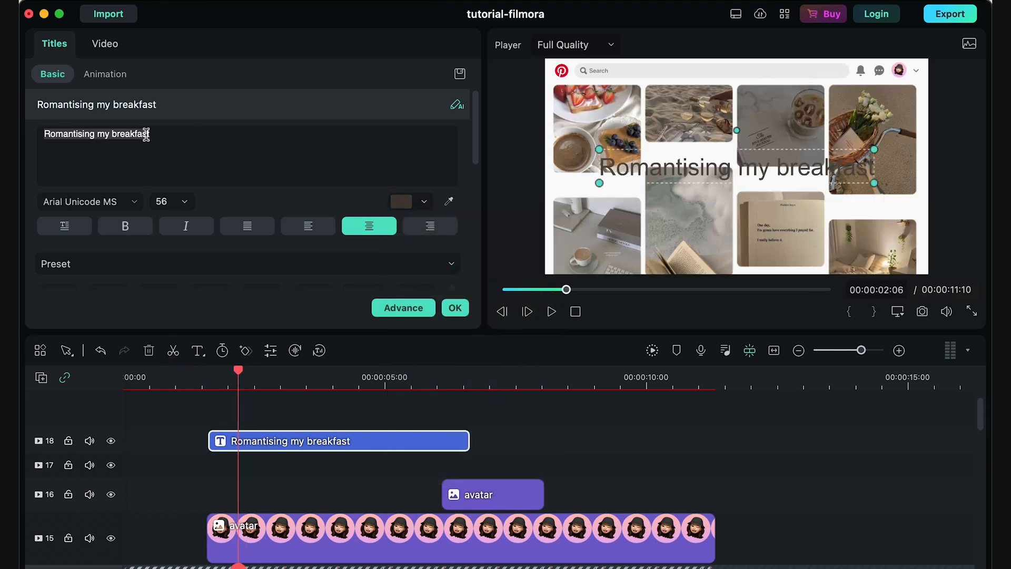
{"action": "left_click", "coordinate": [87, 201]}
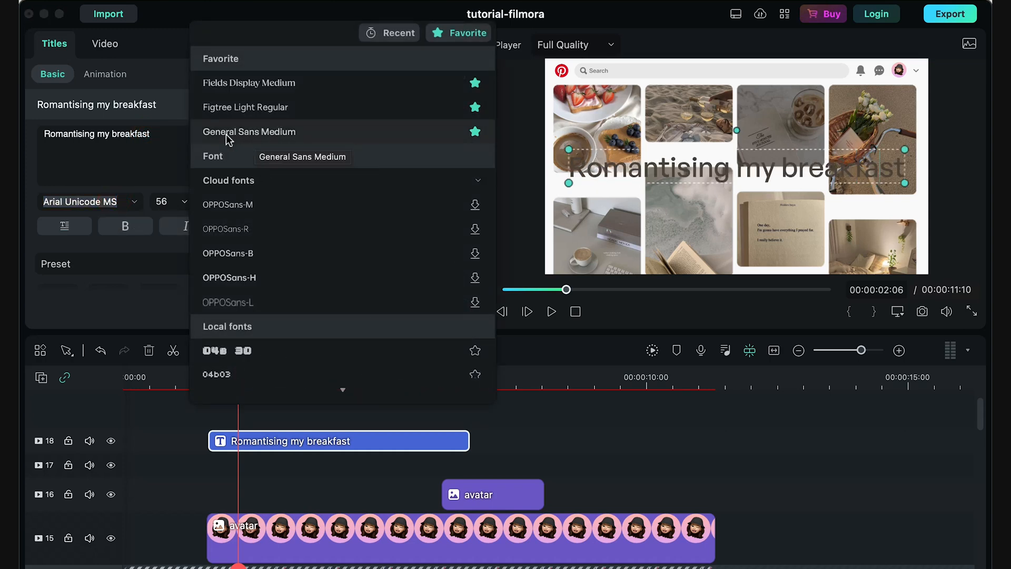
{"action": "left_click", "coordinate": [250, 131]}
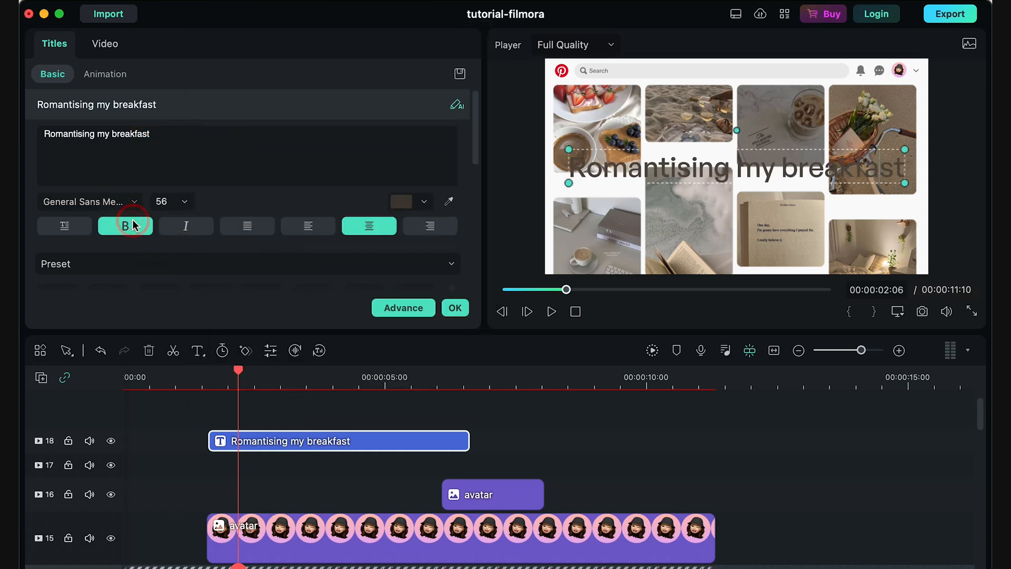
{"action": "left_click", "coordinate": [454, 307]}
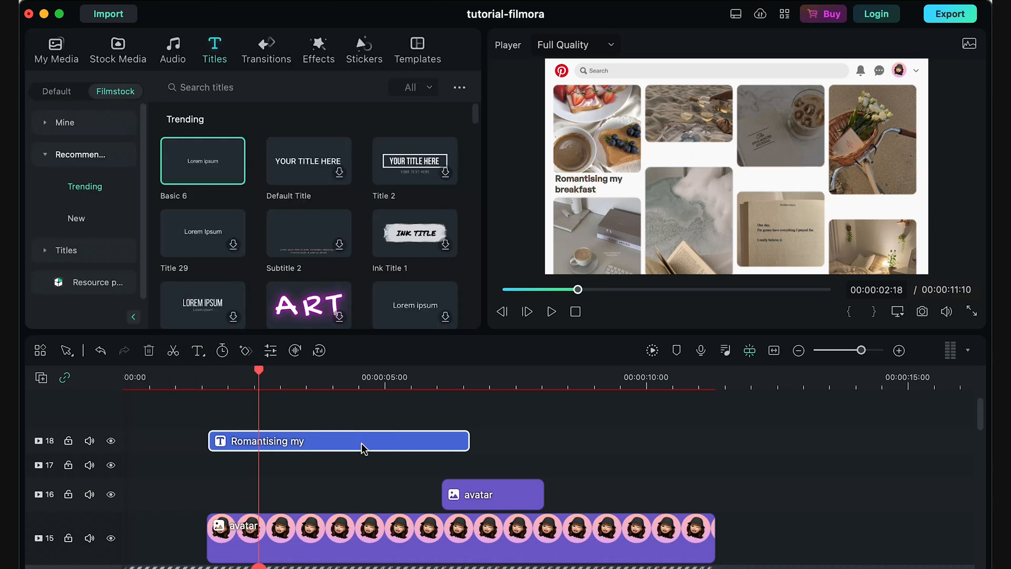
Finish the caption at size 17, left aligned, and add the username title
{"action": "double_click", "coordinate": [338, 440]}
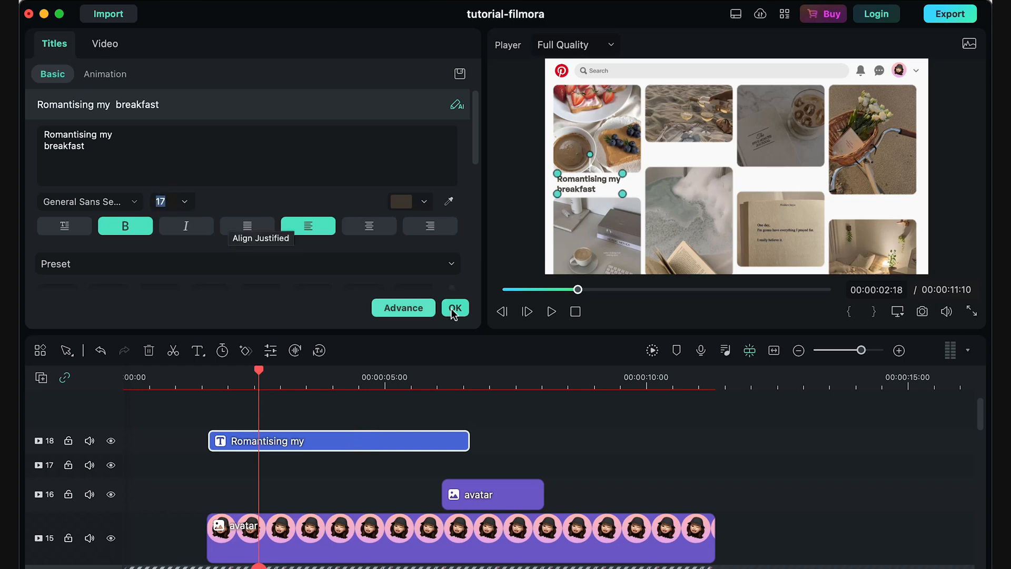
{"action": "left_click", "coordinate": [401, 201]}
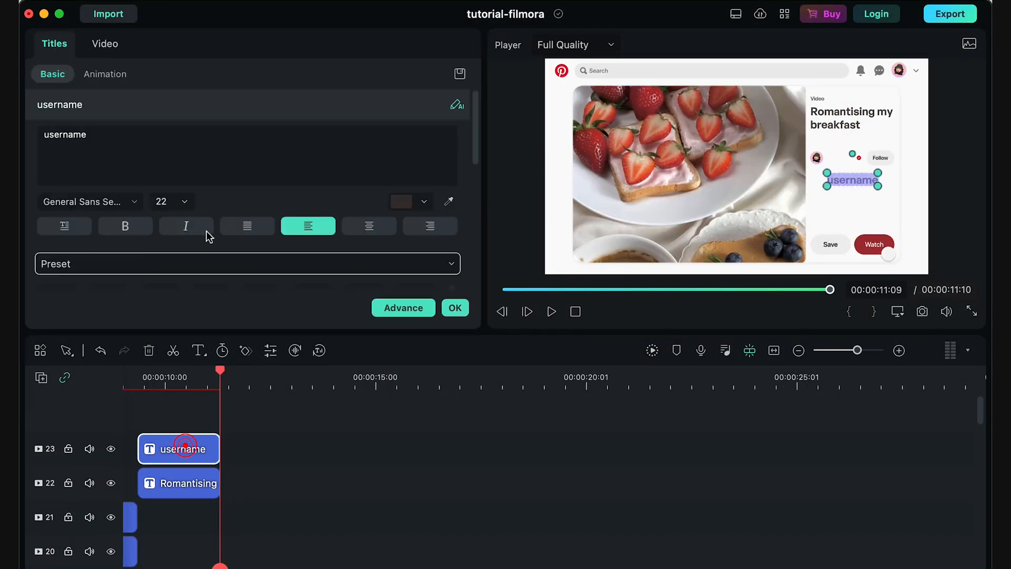
{"action": "left_click", "coordinate": [171, 201]}
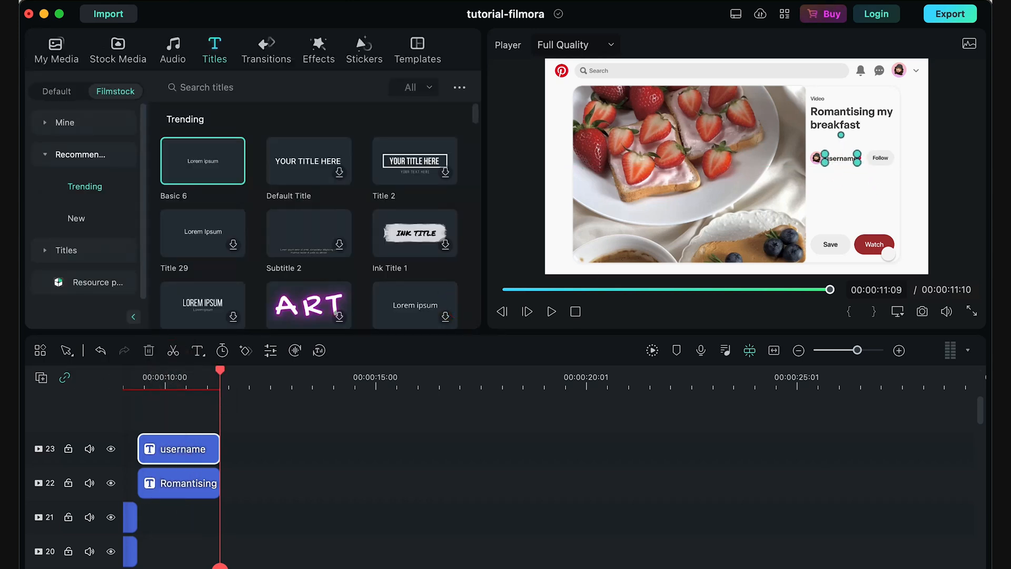
Caption the beach, journal and bicycle photos, including 'Taking myself out on a solo date', and preview full screen
{"action": "double_click", "coordinate": [179, 448]}
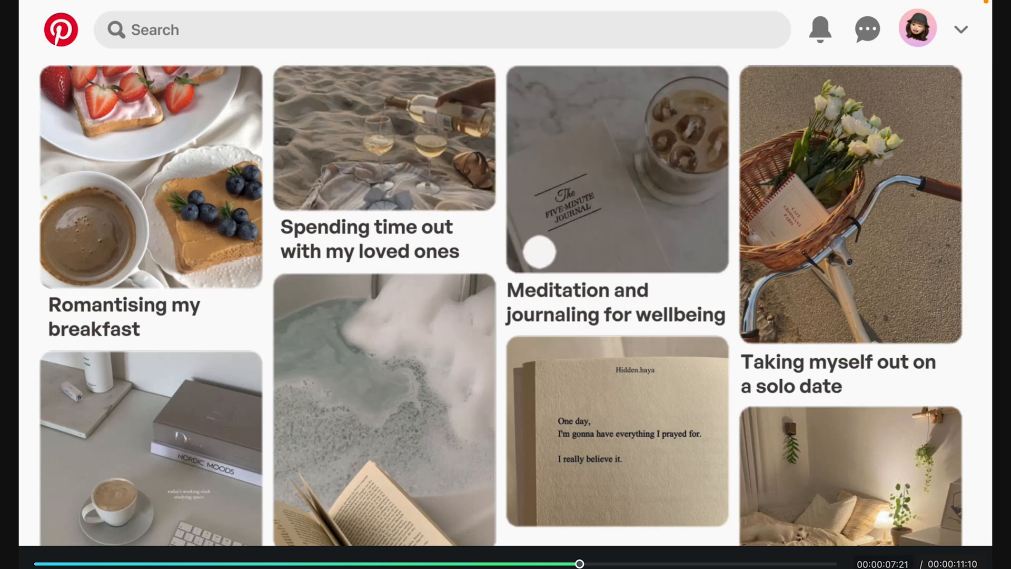
{"action": "left_click", "coordinate": [150, 177]}
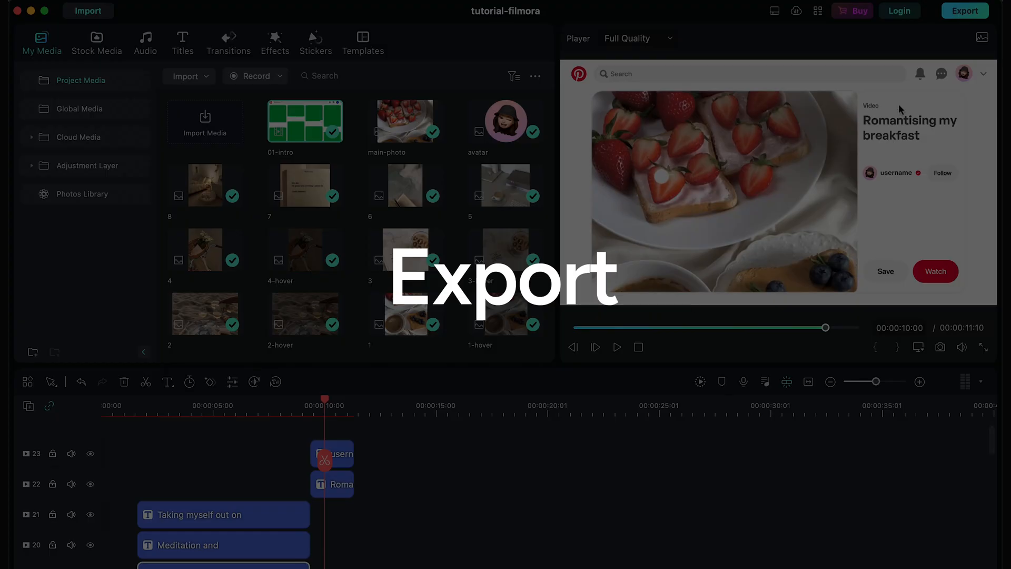
In the export settings, set the resolution to 3840 x 2160 and the format to MP4
{"action": "left_click", "coordinate": [965, 11]}
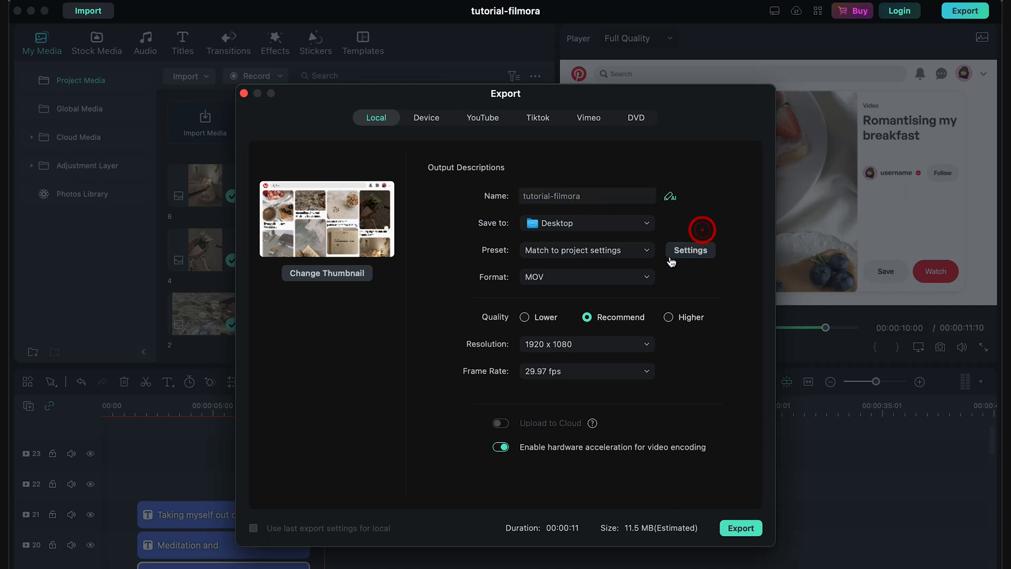
{"action": "left_click", "coordinate": [689, 250]}
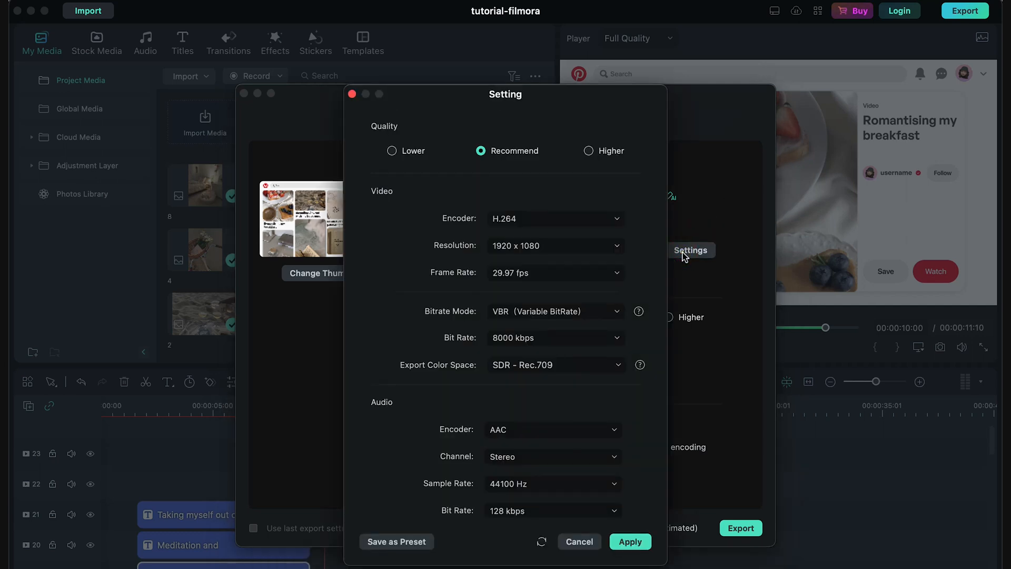
{"action": "left_click", "coordinate": [554, 246]}
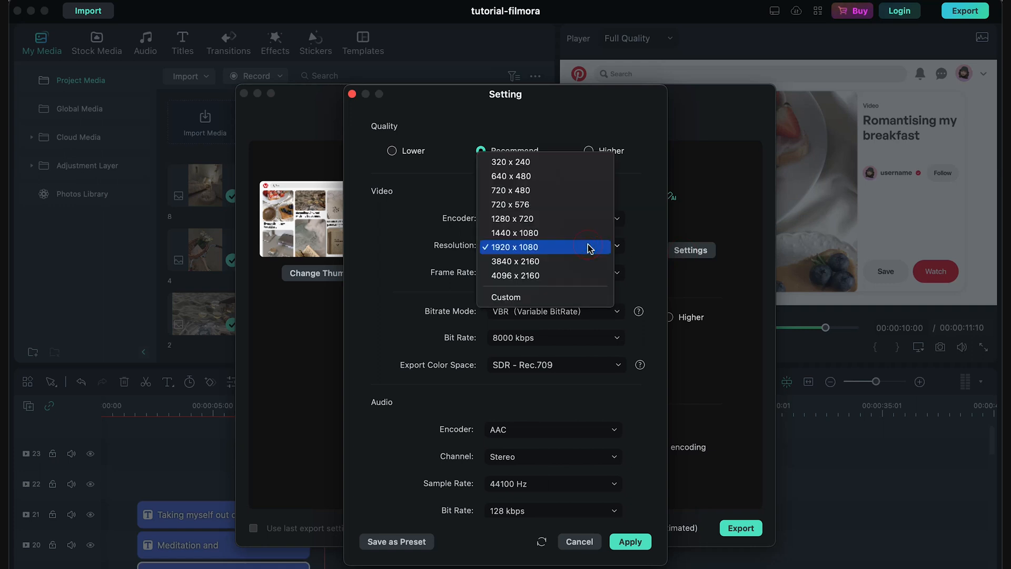
{"action": "left_click", "coordinate": [514, 261]}
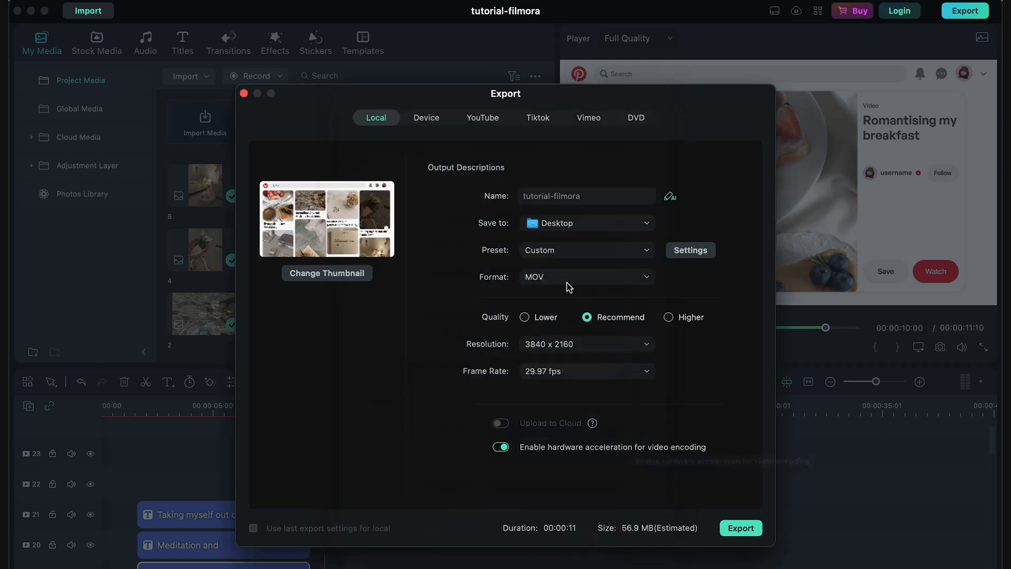
{"action": "left_click", "coordinate": [583, 277]}
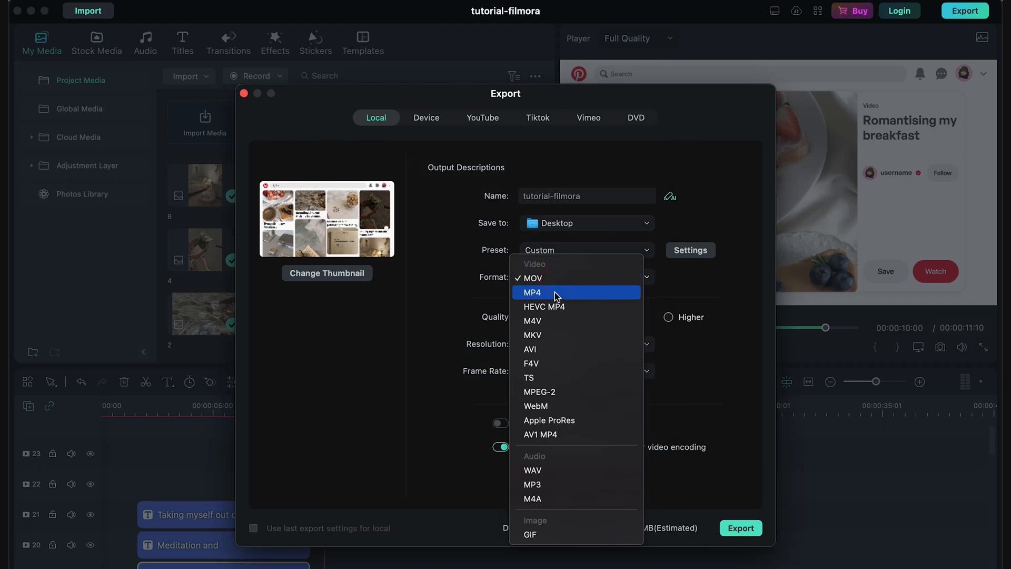
{"action": "left_click", "coordinate": [531, 293]}
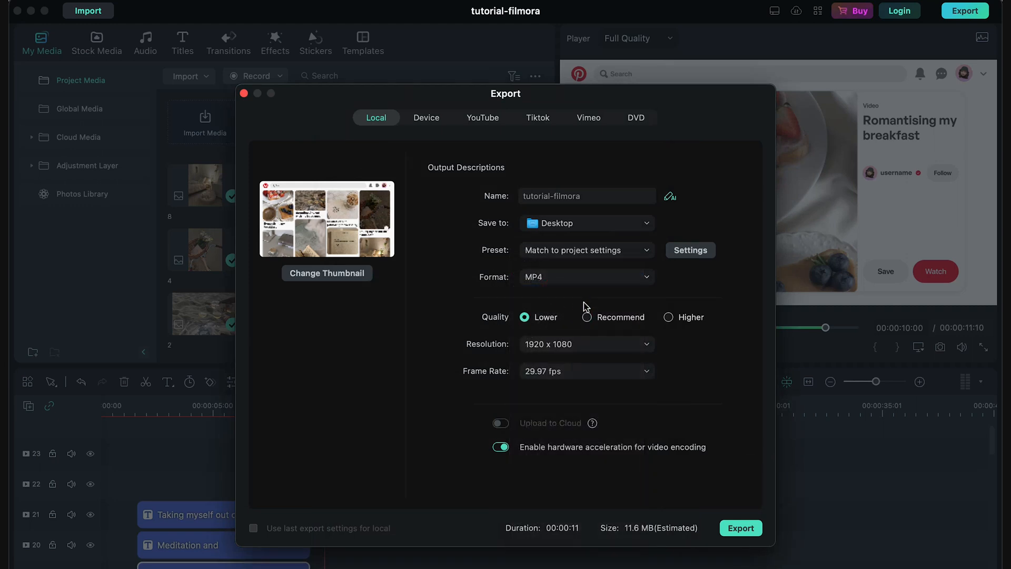
Re-select 3840 x 2160, raise quality to the highest level, and start the export
{"action": "left_click", "coordinate": [585, 344]}
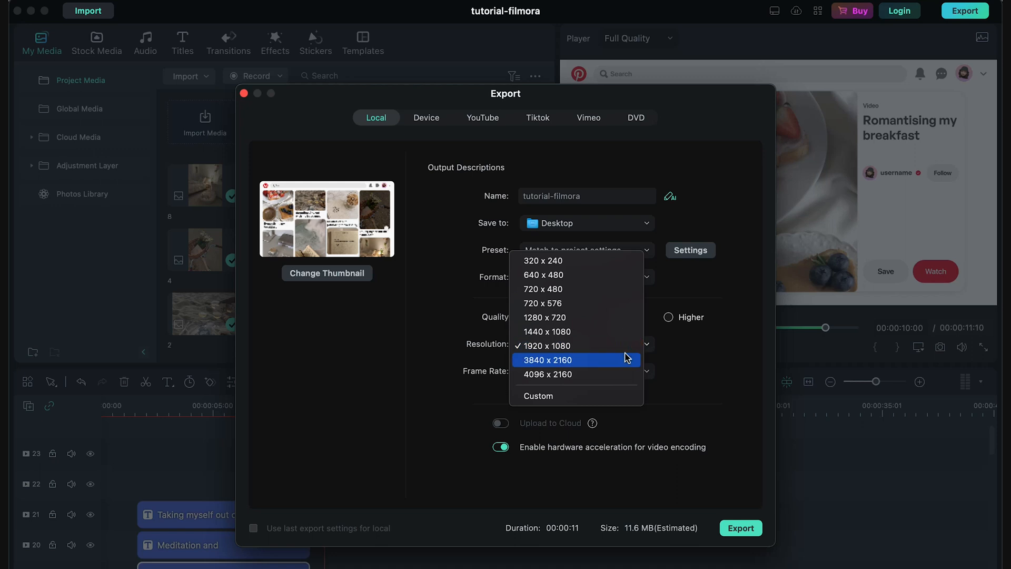
{"action": "left_click", "coordinate": [547, 360]}
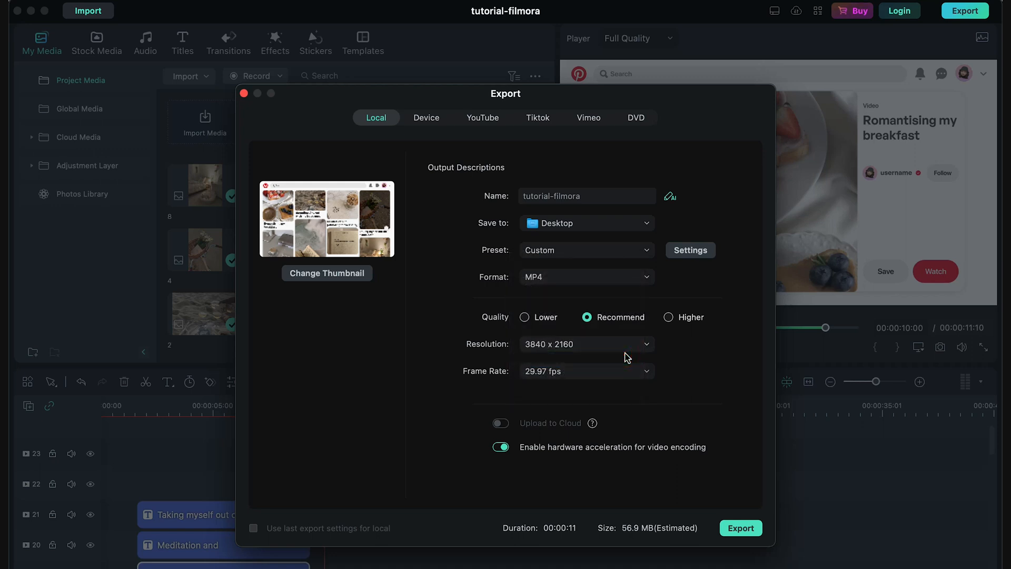
{"action": "mouse_move", "coordinate": [684, 430]}
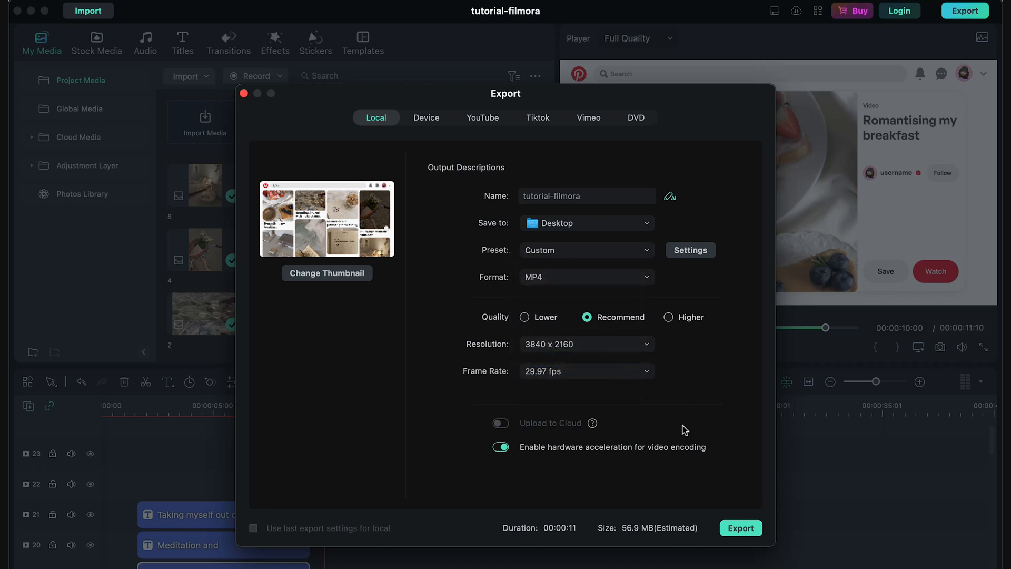
{"action": "left_click", "coordinate": [669, 316]}
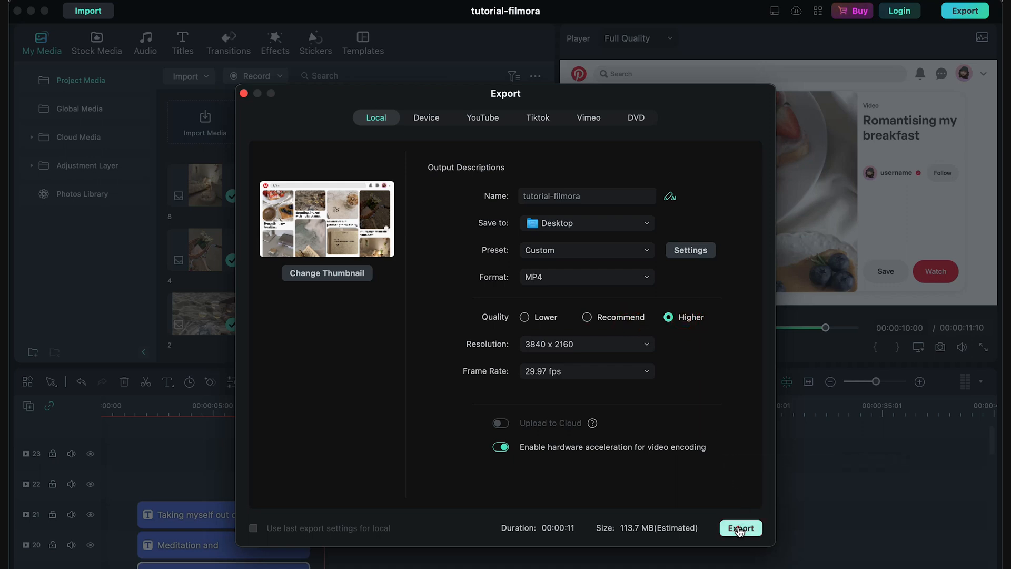
{"action": "left_click", "coordinate": [740, 528]}
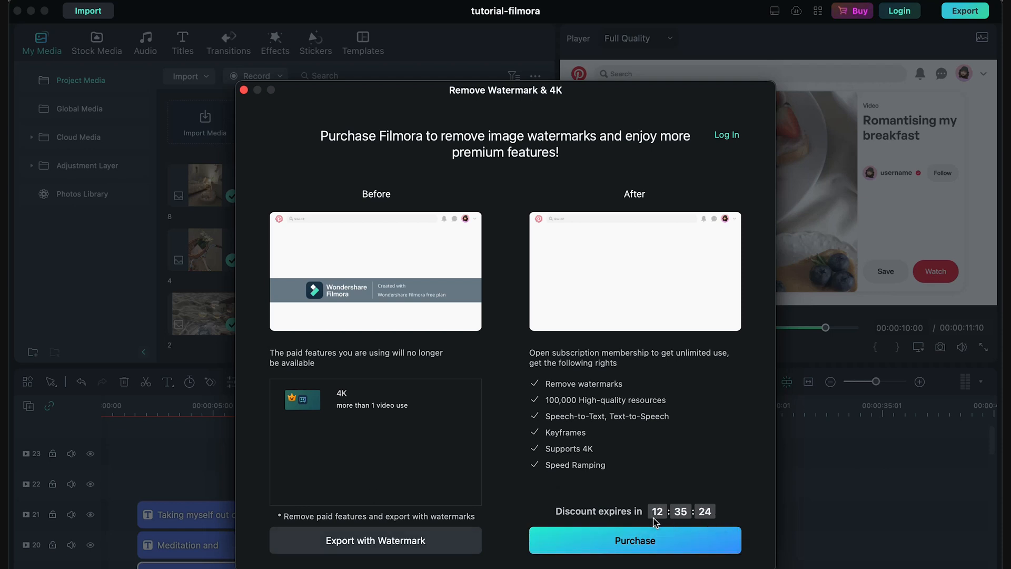
{"action": "mouse_move", "coordinate": [384, 306]}
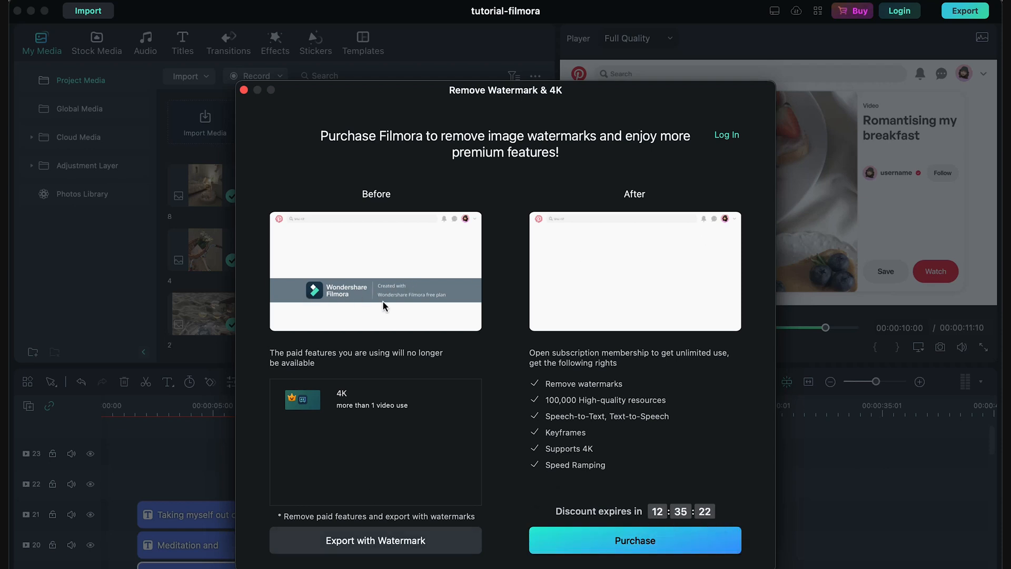
Choose Purchase in the Remove Watermark & 4K notice to open Filmora's plans
{"action": "left_click", "coordinate": [374, 540]}
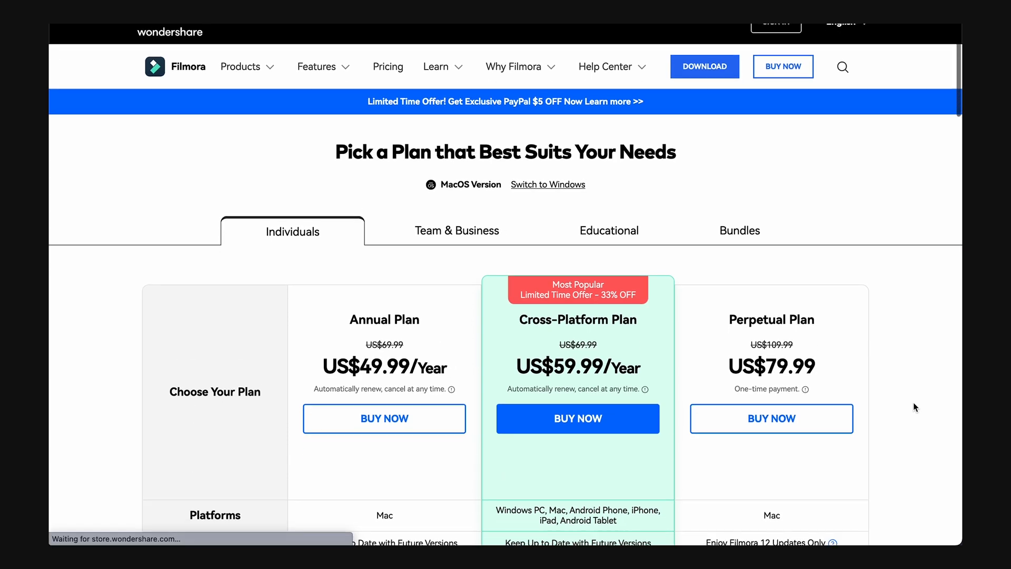
Scroll through the Filmora Annual, Cross-Platform and Perpetual plan prices
{"action": "scroll", "scroll_direction": "down", "scroll_amount": 3}
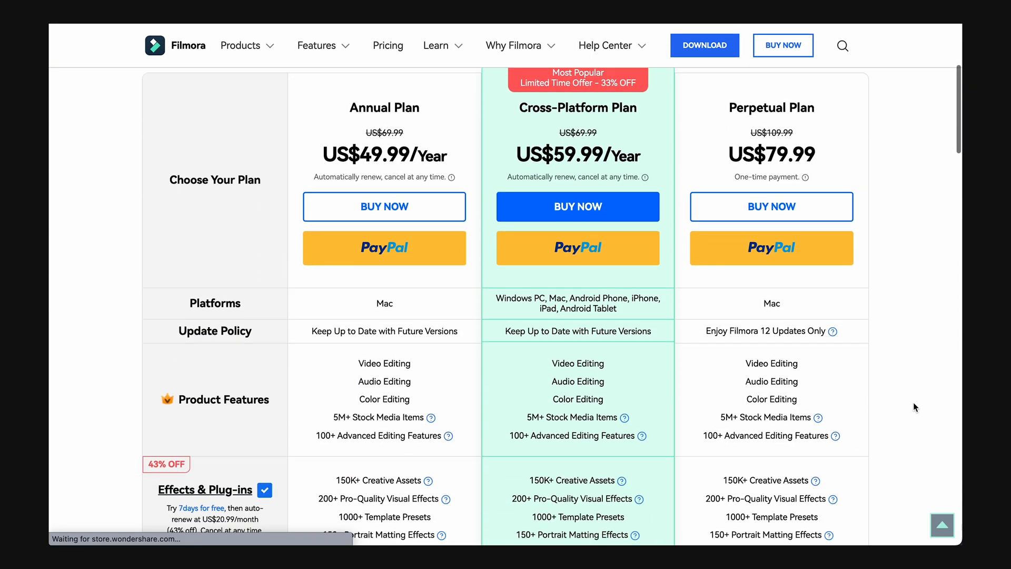
{"action": "scroll", "scroll_direction": "down", "scroll_amount": 3}
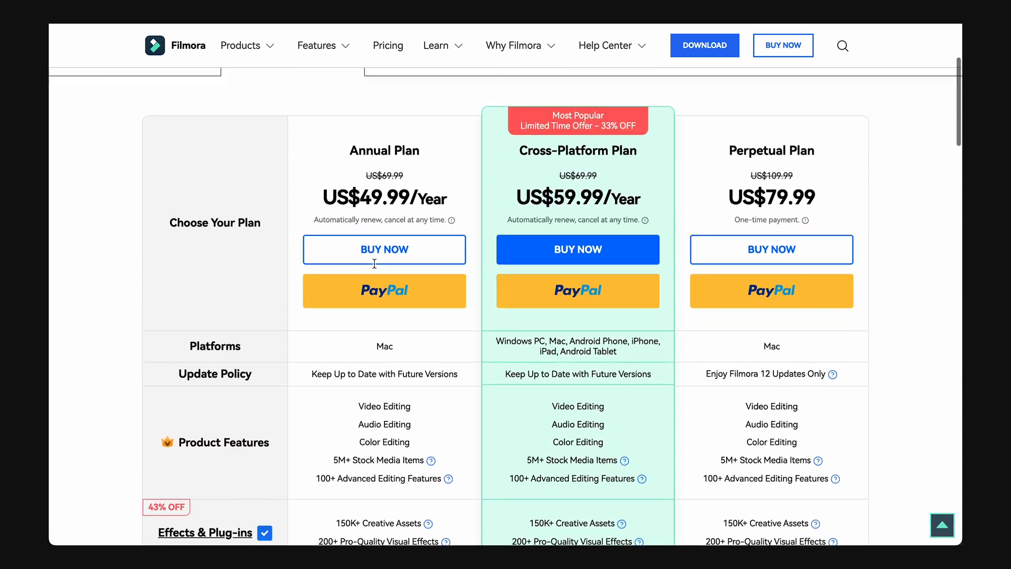
{"action": "scroll", "scroll_direction": "up", "scroll_amount": 3}
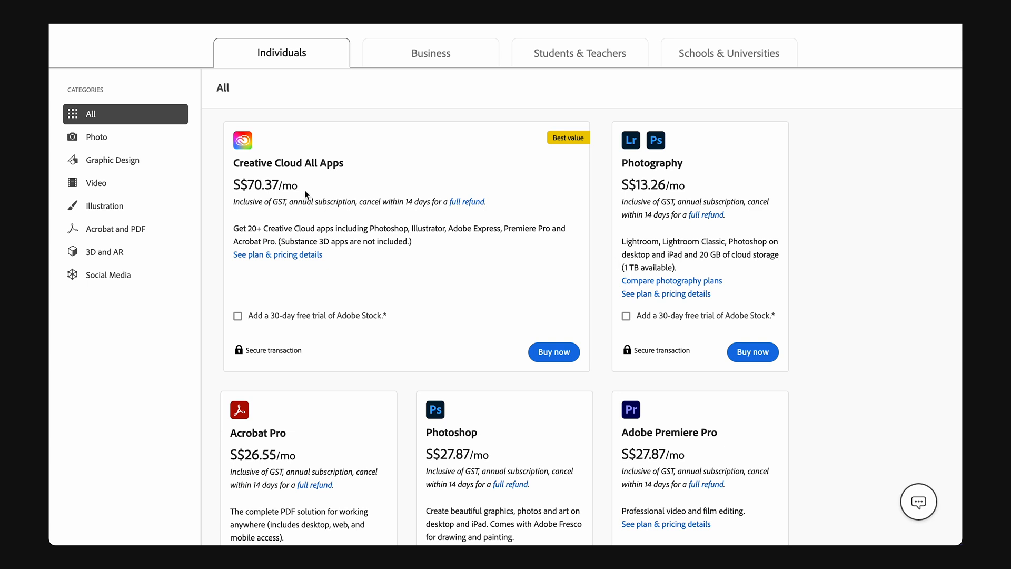
{"action": "mouse_move", "coordinate": [579, 52]}
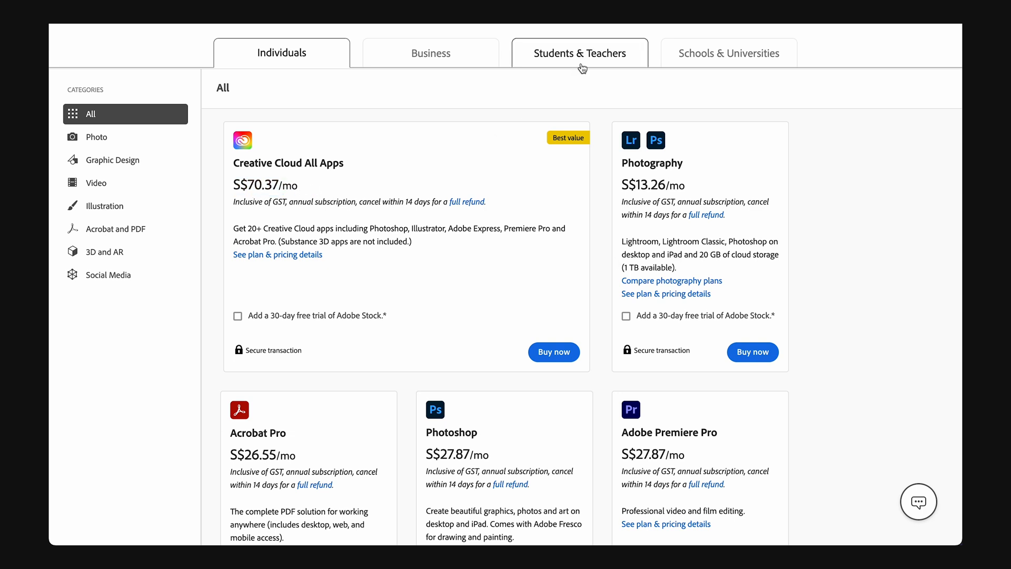
Show Adobe's Students & Teachers All Apps price, then return to Filmora's pricing tab
{"action": "left_click", "coordinate": [579, 52]}
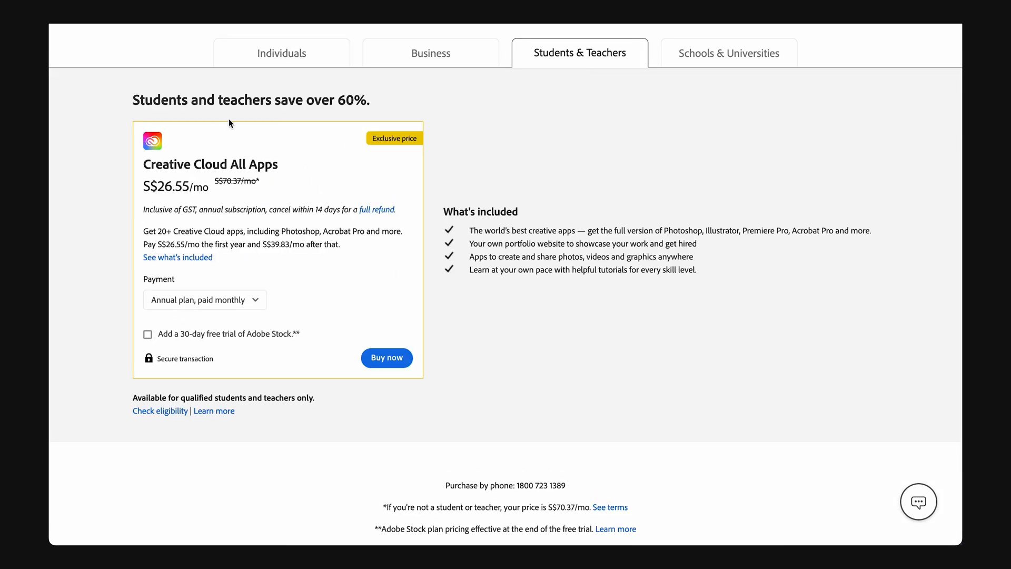
{"action": "double_click", "coordinate": [161, 100]}
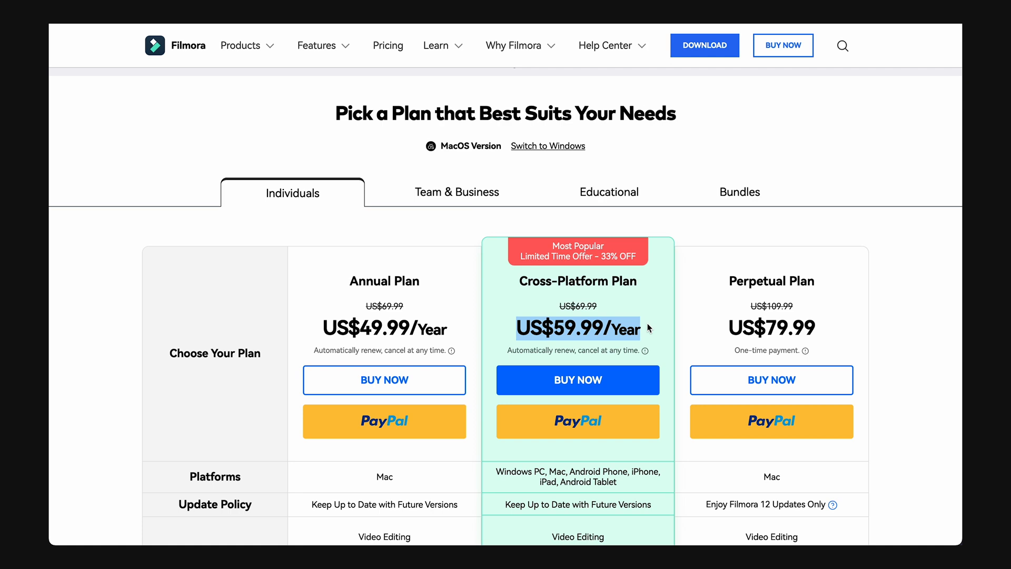
Scroll Filmora's plan comparison table down to the Effects & Plug-ins and Service rows
{"action": "scroll", "scroll_direction": "down", "scroll_amount": 3}
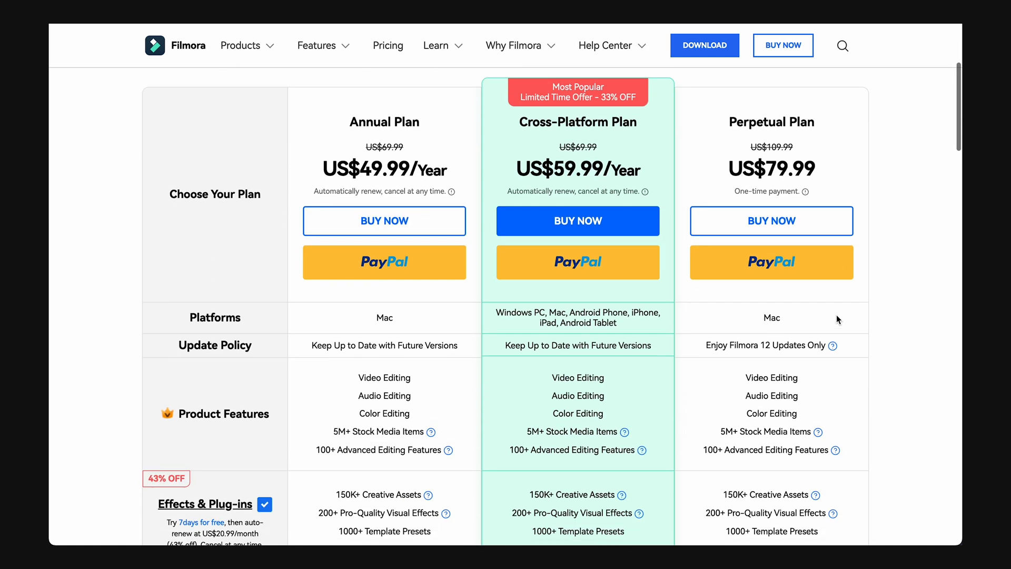
{"action": "scroll", "scroll_direction": "down", "scroll_amount": 3}
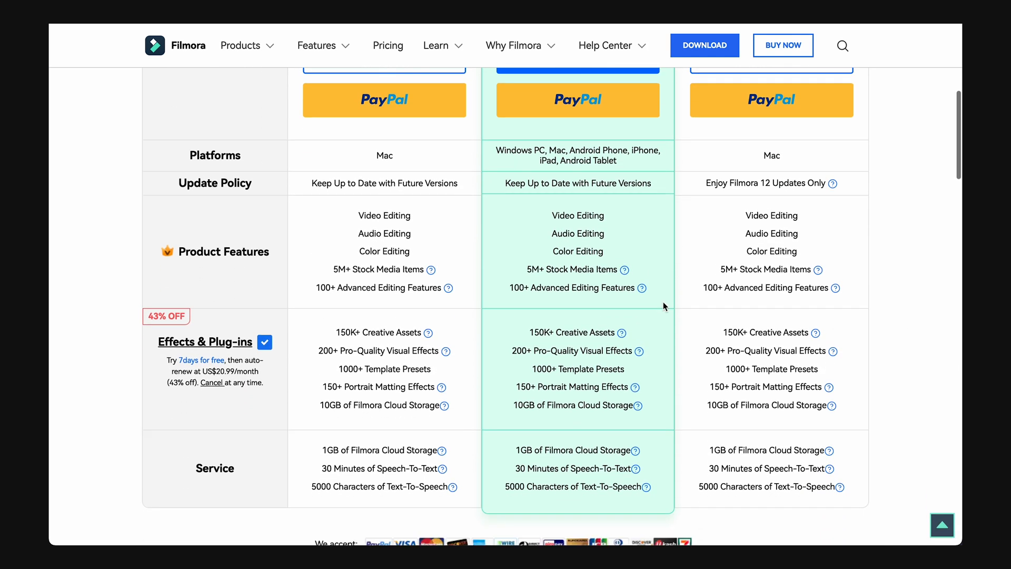
{"action": "scroll", "scroll_direction": "down", "scroll_amount": 3}
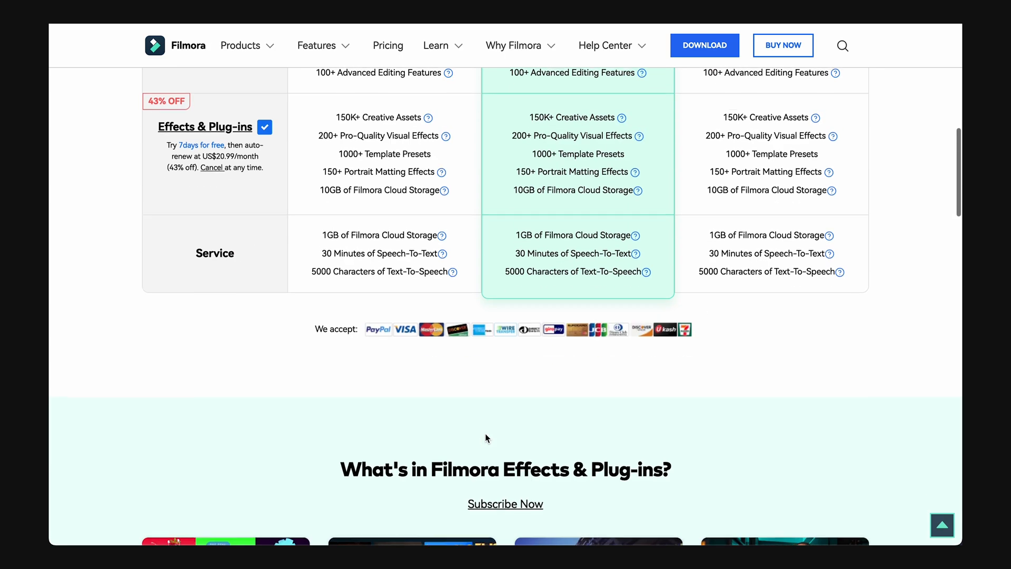
{"action": "scroll", "scroll_direction": "down", "scroll_amount": 3}
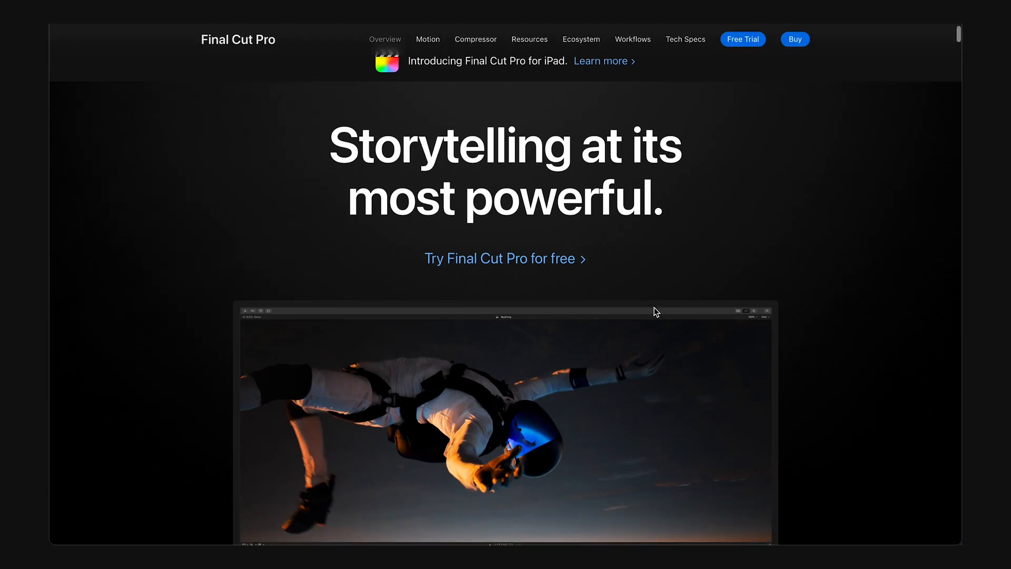
Scroll the Final Cut Pro overview page down to its iPad section
{"action": "scroll", "scroll_direction": "down", "scroll_amount": 3}
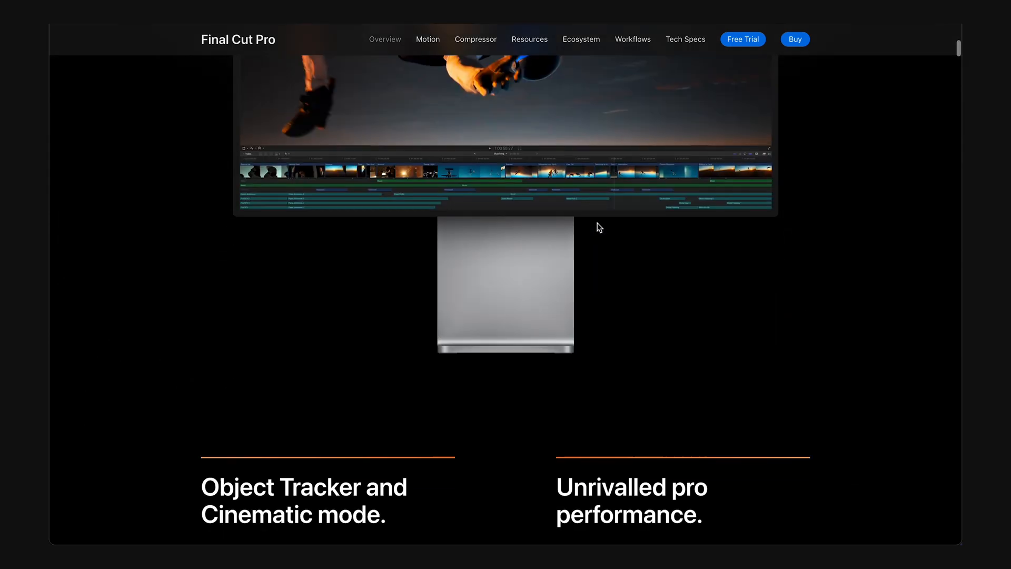
{"action": "scroll", "scroll_direction": "down", "scroll_amount": 3}
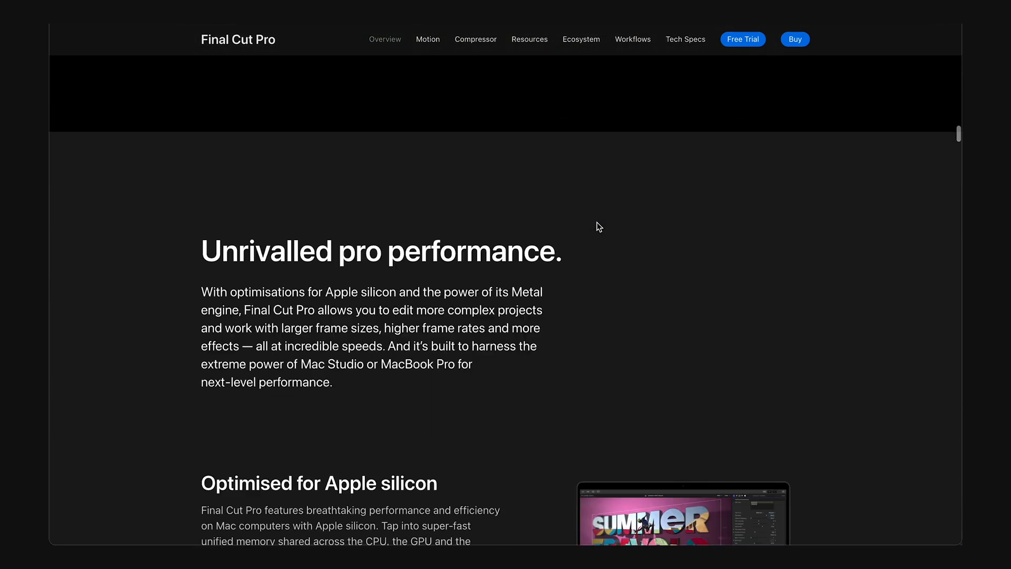
{"action": "scroll", "scroll_direction": "down", "scroll_amount": 3}
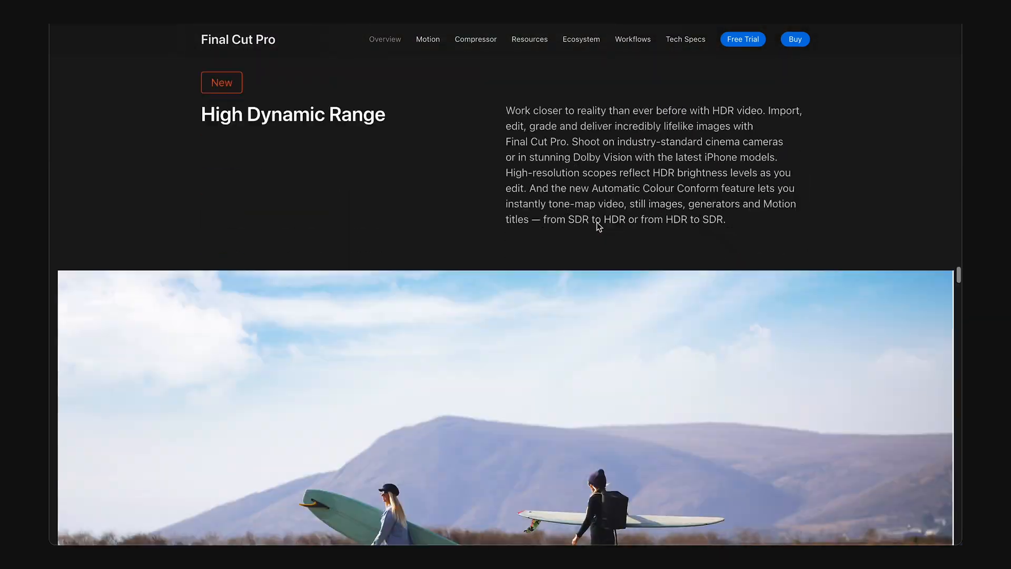
{"action": "scroll", "scroll_direction": "down", "scroll_amount": 3}
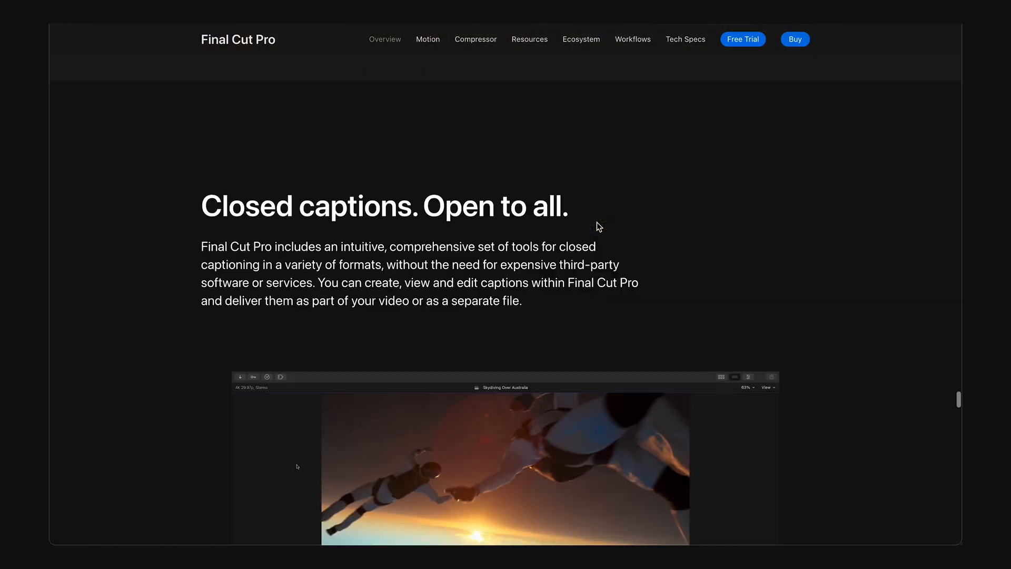
{"action": "scroll", "scroll_direction": "down", "scroll_amount": 3}
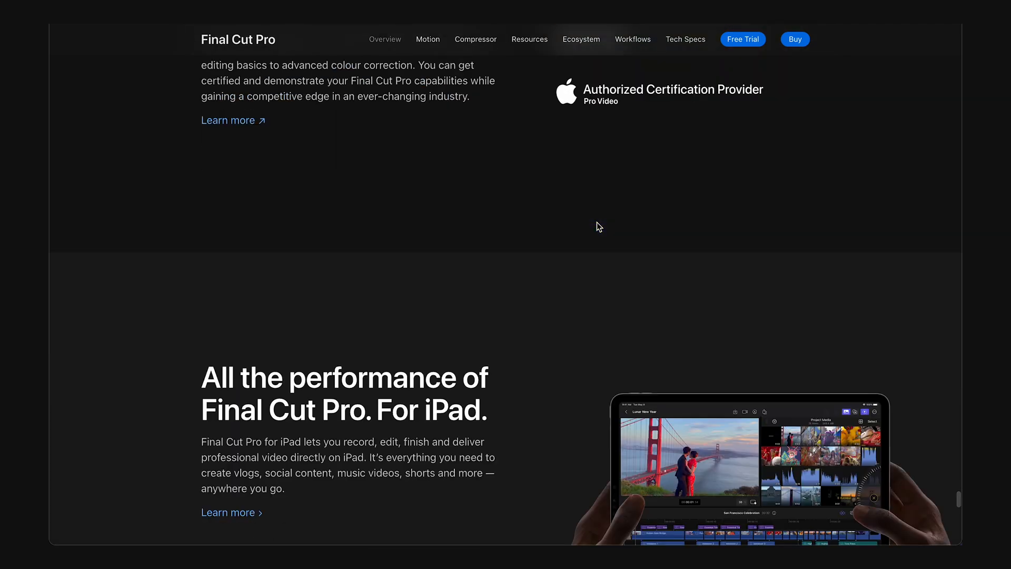
{"action": "scroll", "scroll_direction": "down", "scroll_amount": 3}
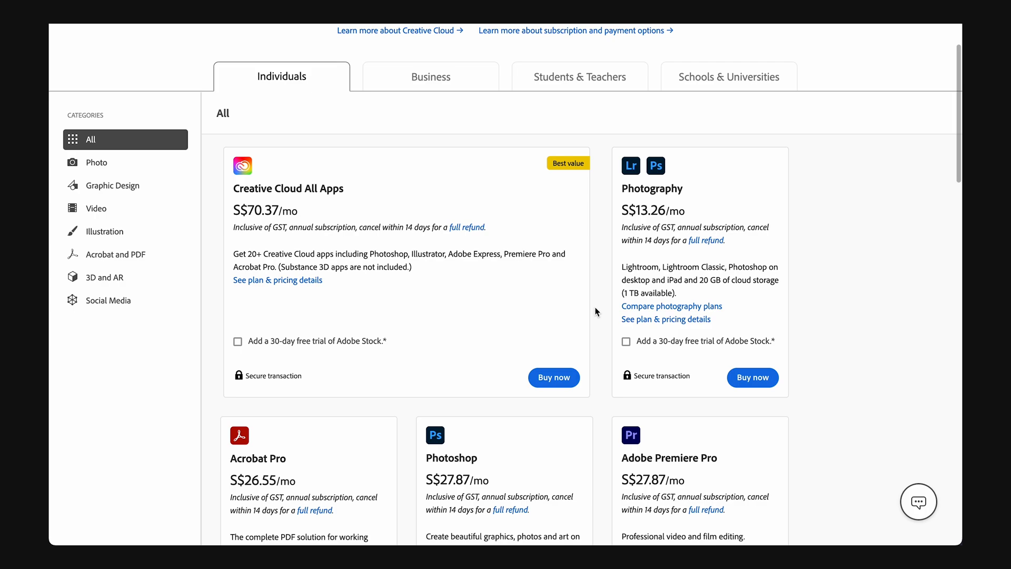
Scroll down Adobe's Creative Cloud individual plans to compare with Filmora's prices
{"action": "scroll", "scroll_direction": "down", "scroll_amount": 3}
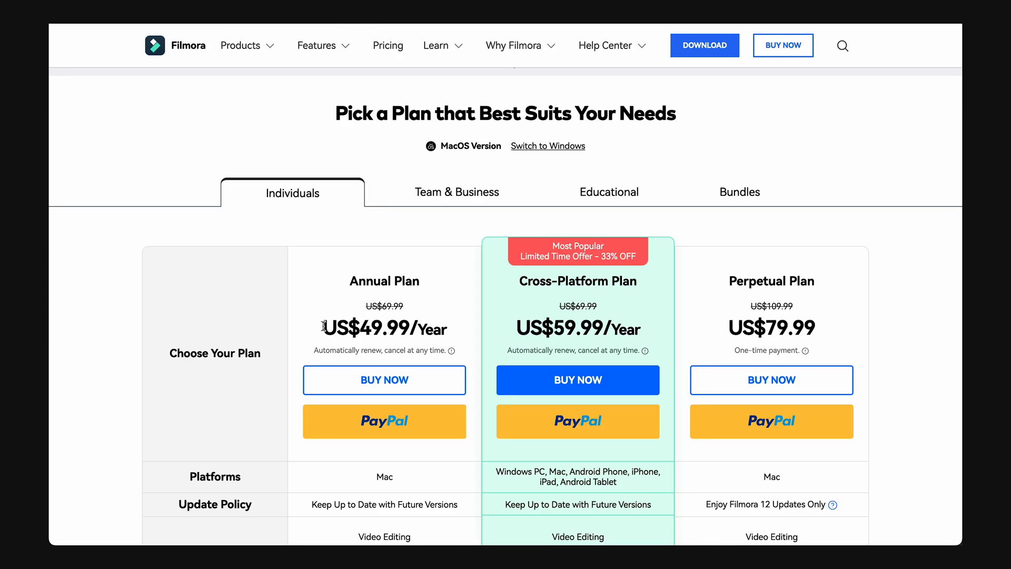
{"action": "mouse_move", "coordinate": [650, 328]}
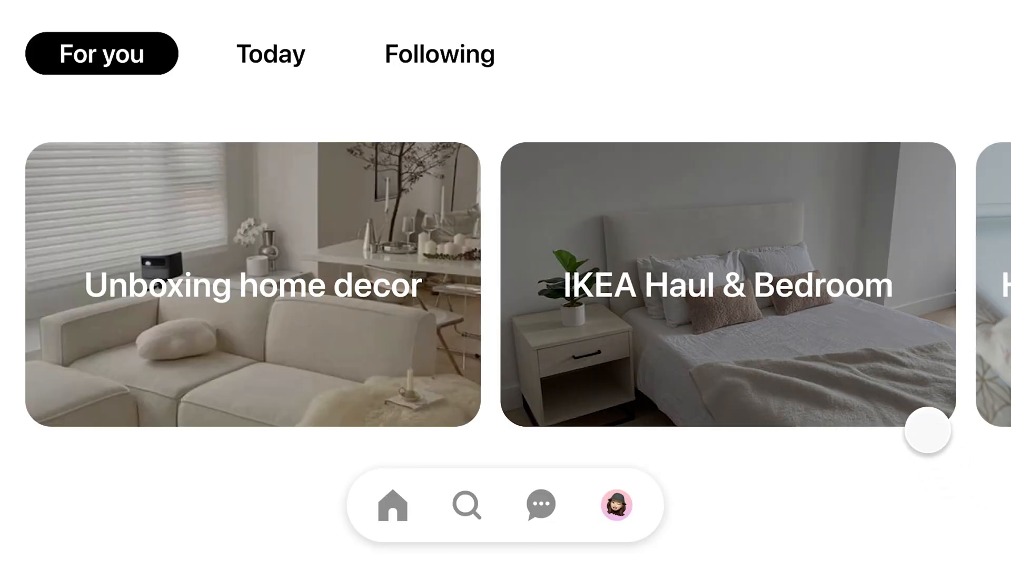
Play the intro from the photo feed into the 'Home assembly makeover' pin page
{"action": "scroll", "scroll_direction": "left", "scroll_amount": 3}
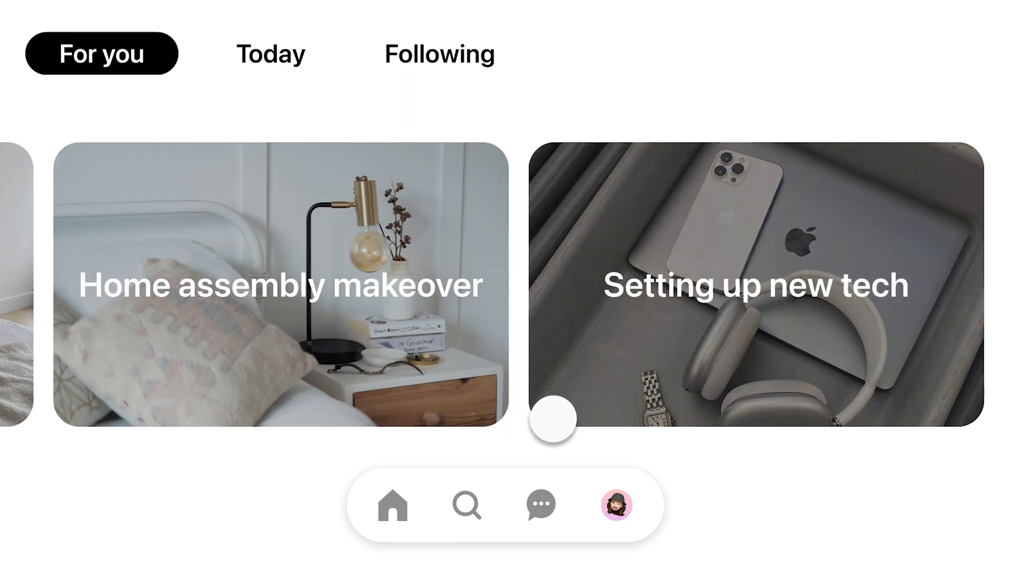
{"action": "left_click", "coordinate": [277, 284]}
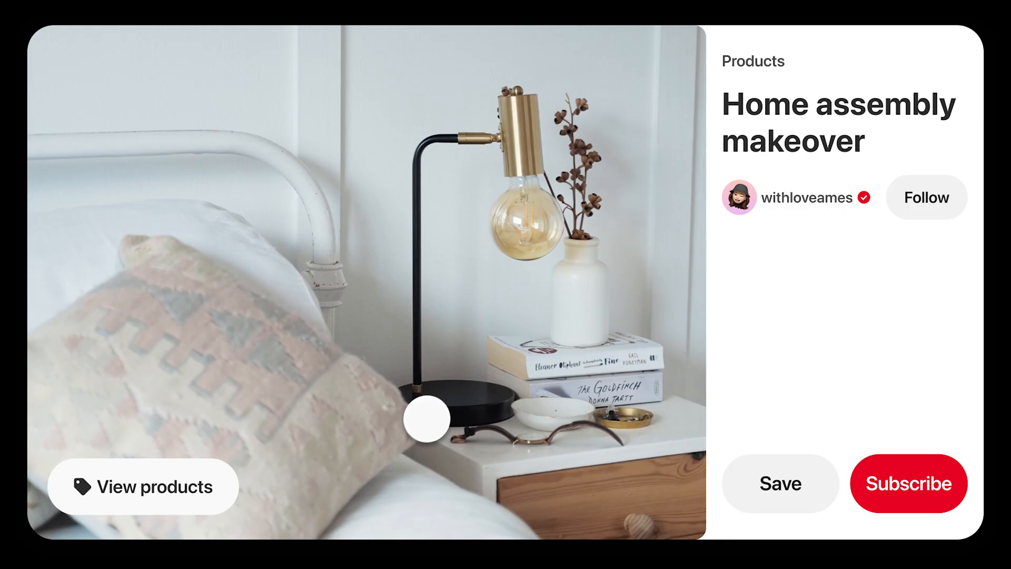